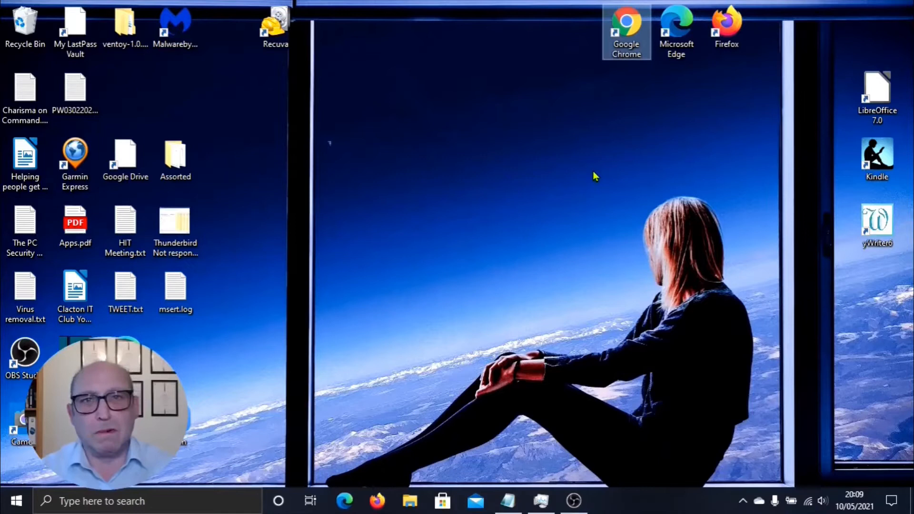
mouse_move(583, 173)
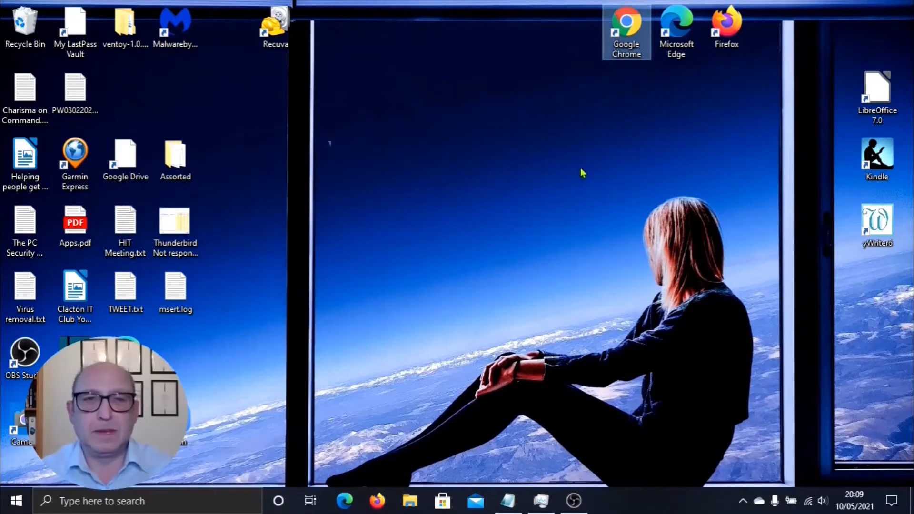
Launch Google Chrome from its desktop shortcut, opening the Google home page
left_click(626, 29)
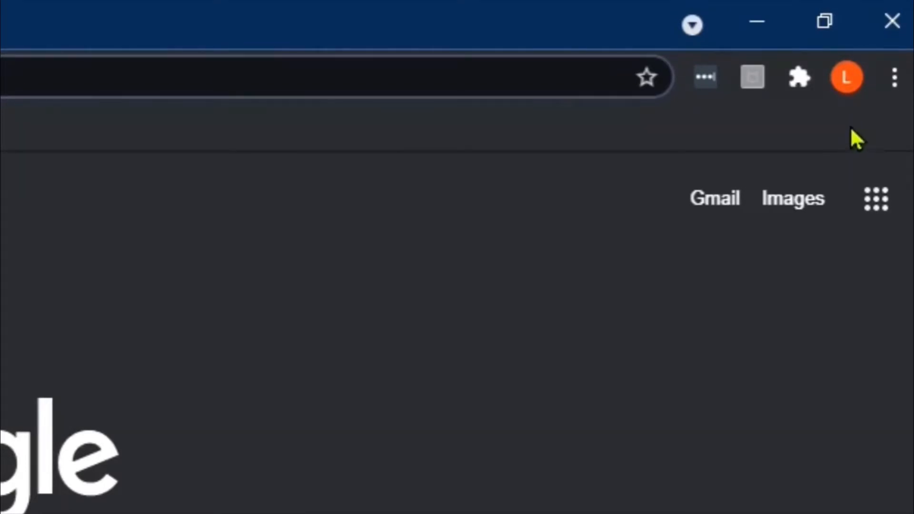
Open Chrome's Settings page through the three-dot menu
left_click(894, 76)
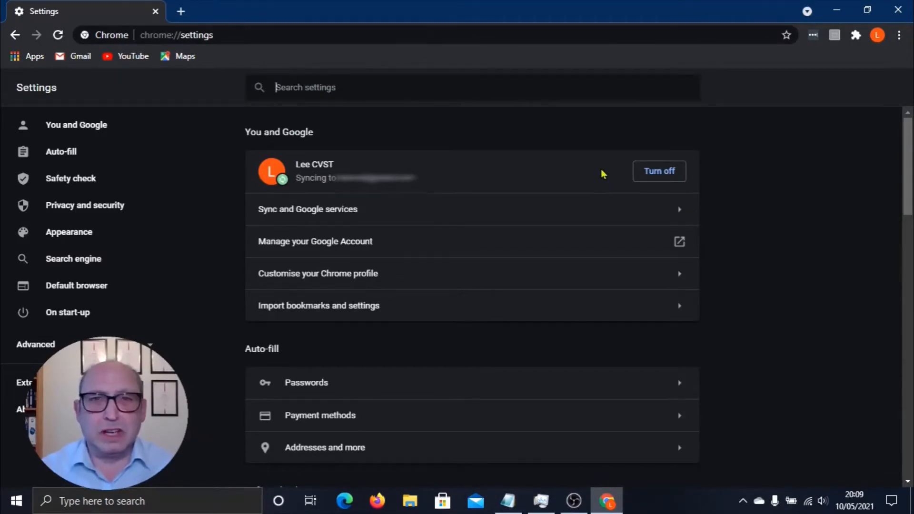
mouse_move(596, 178)
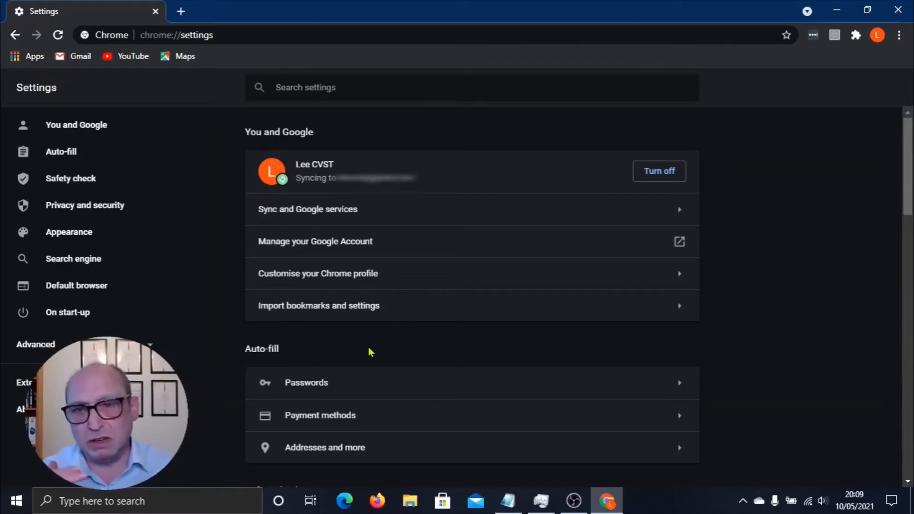
left_click(305, 86)
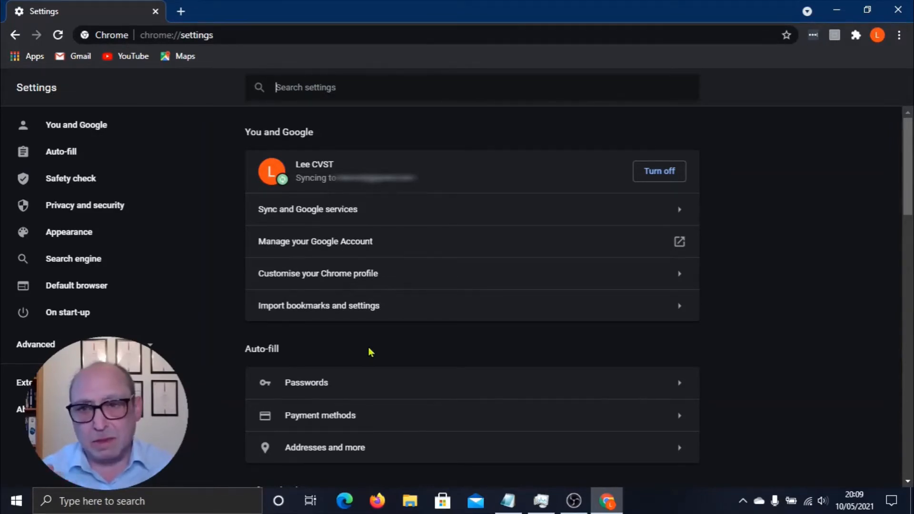
mouse_move(338, 376)
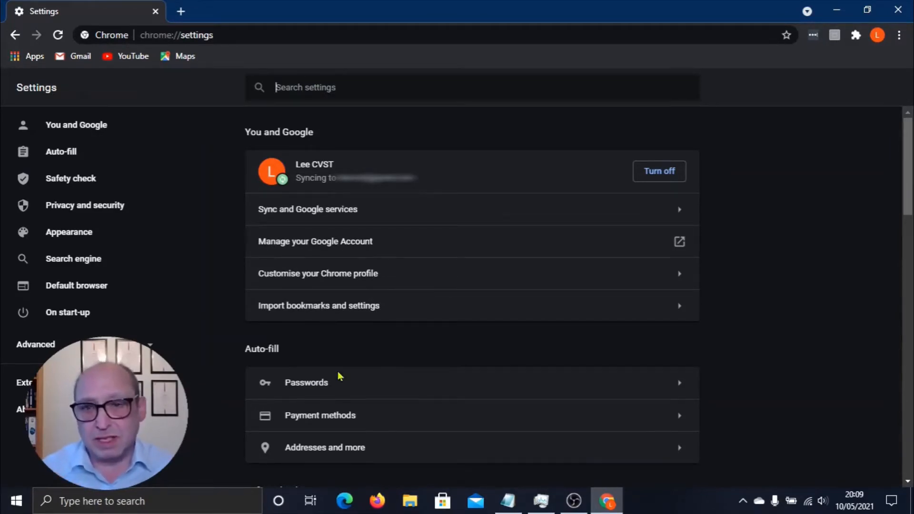
Open Passwords under Auto-fill, confirming no passwords are saved yet
left_click(306, 383)
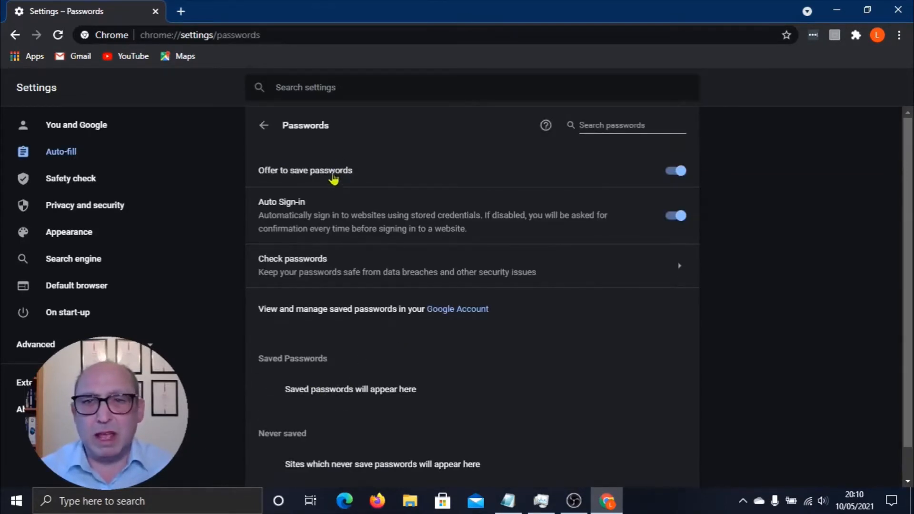
mouse_move(286, 184)
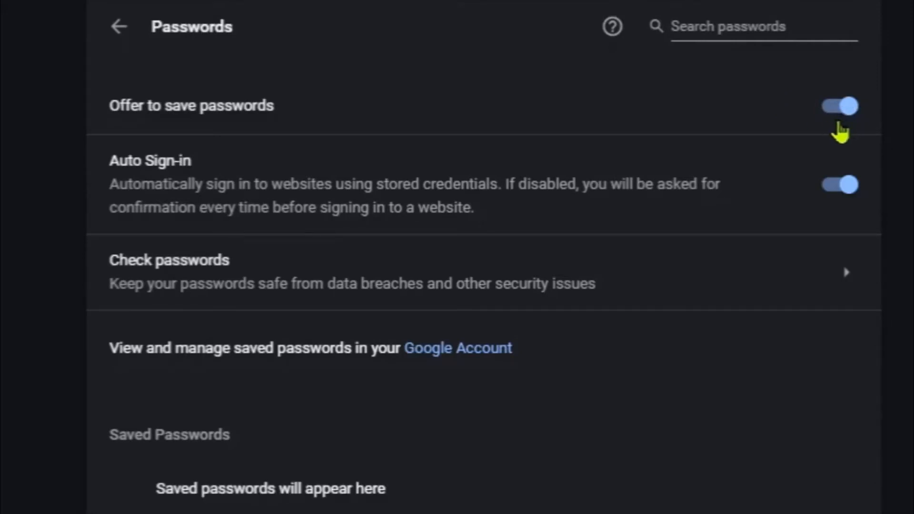
mouse_move(201, 219)
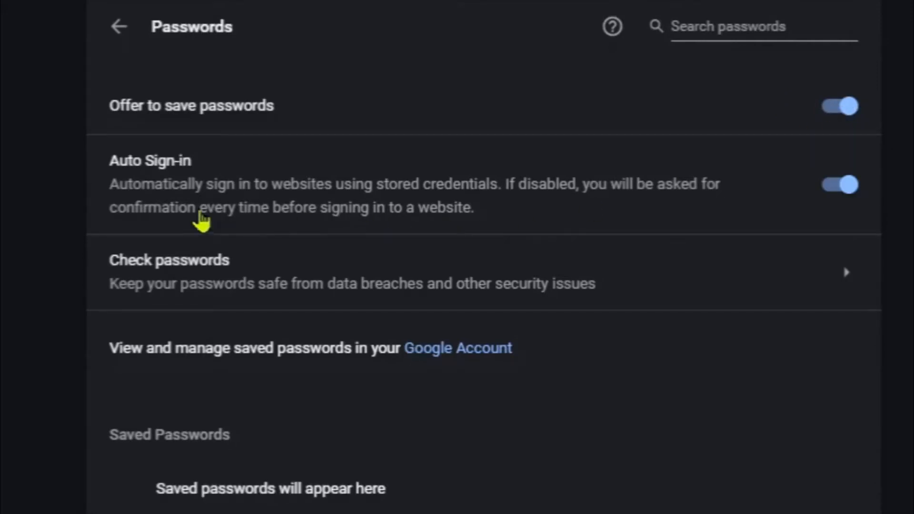
mouse_move(899, 188)
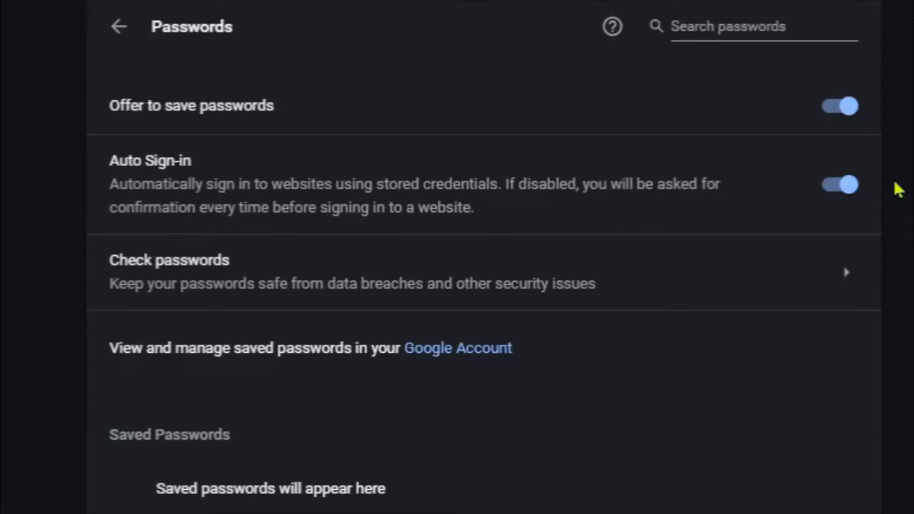
mouse_move(886, 190)
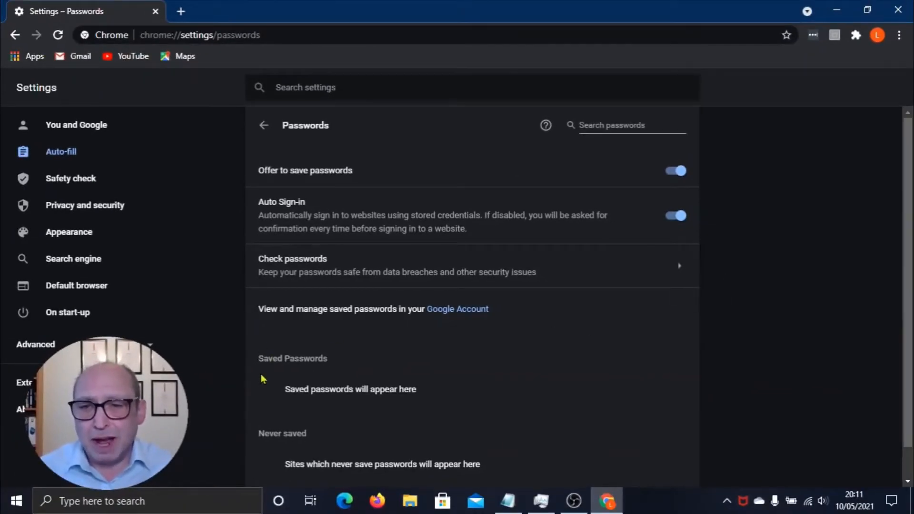
left_click_drag(260, 379, 430, 390)
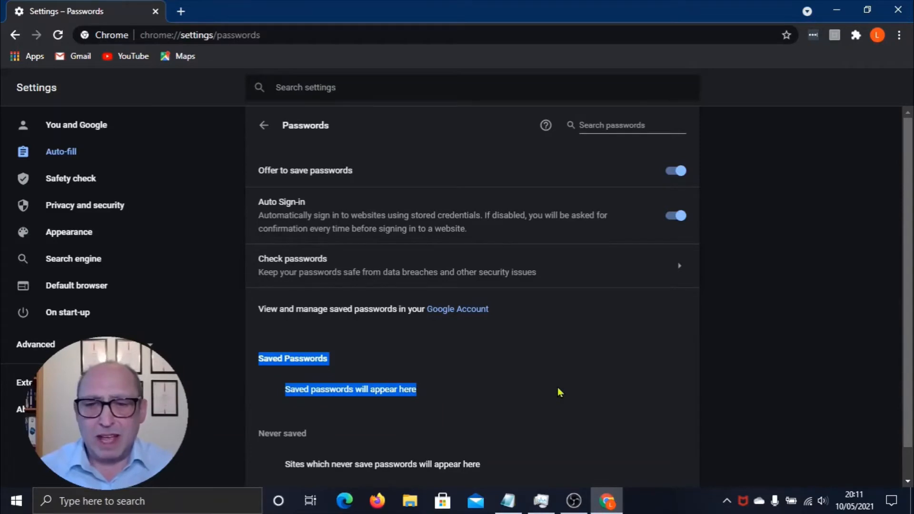
mouse_move(521, 377)
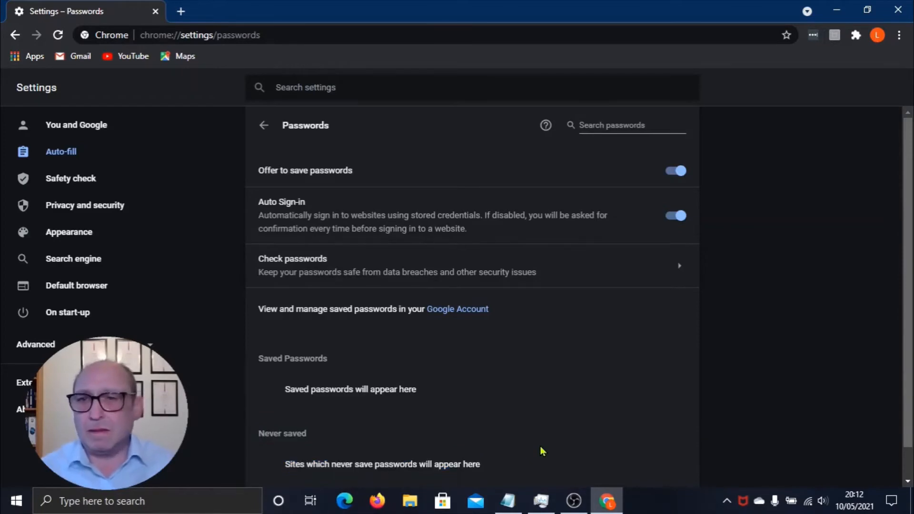
mouse_move(214, 217)
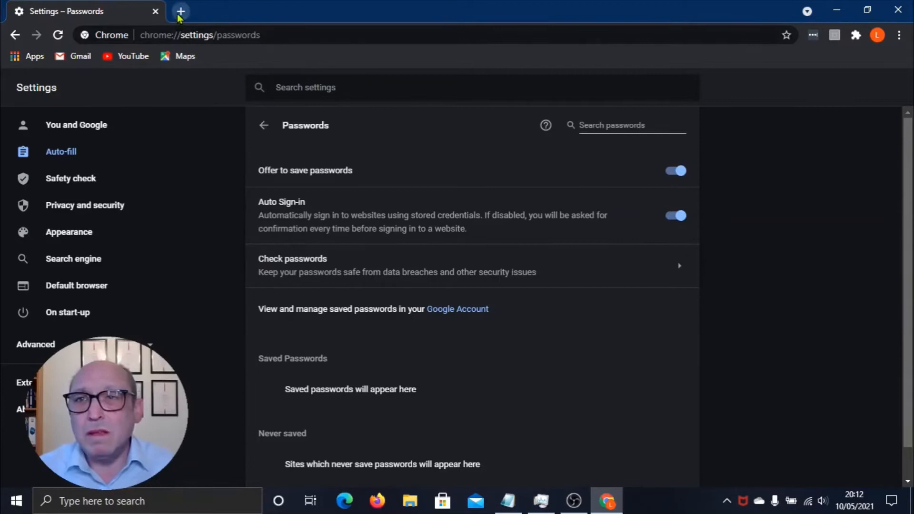
mouse_move(181, 11)
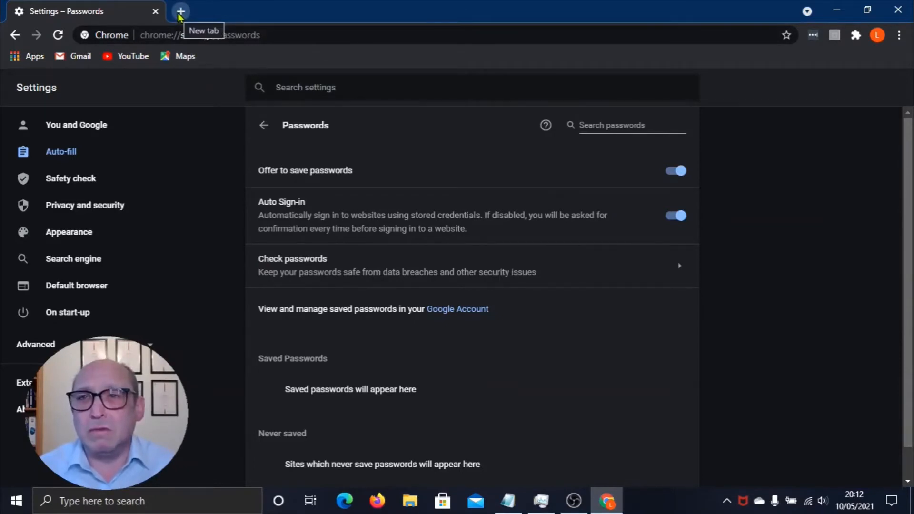
In a new tab, search 'b&q', open diy.com, and go to its sign-in page
left_click(180, 11)
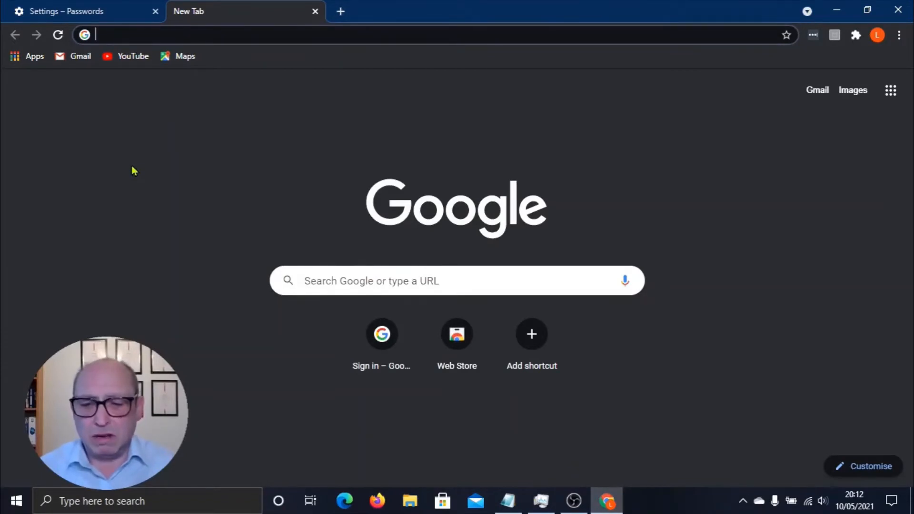
type("b&q")
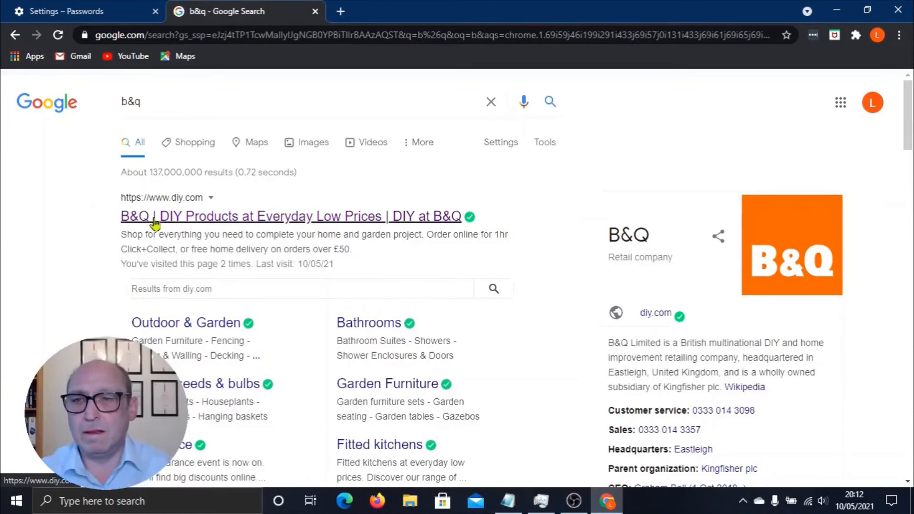
left_click(290, 216)
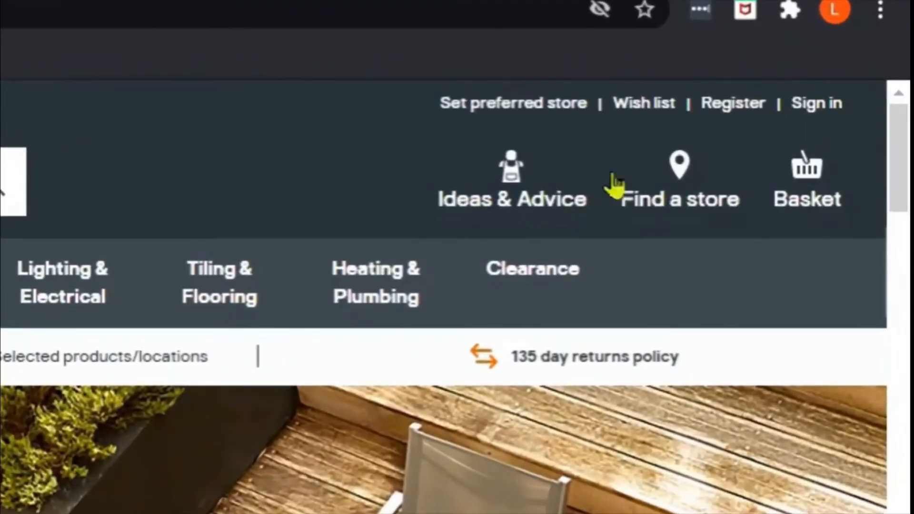
mouse_move(817, 103)
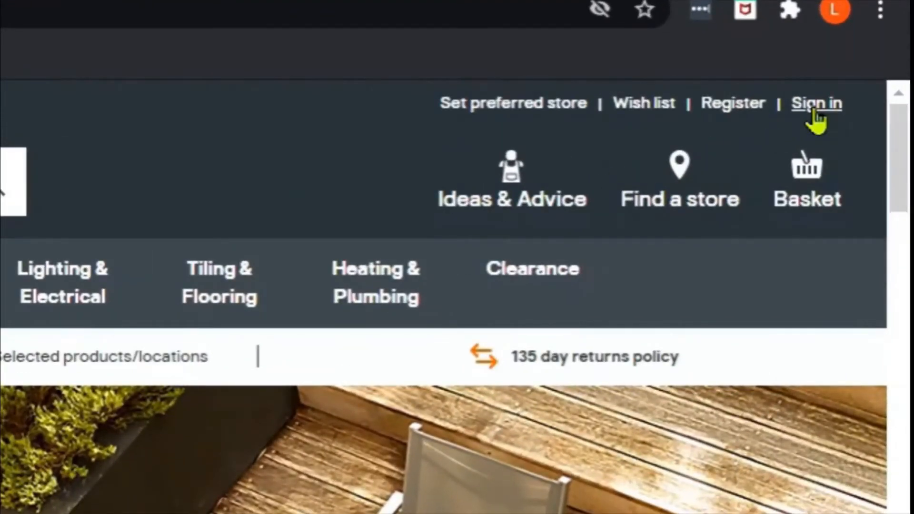
left_click(816, 103)
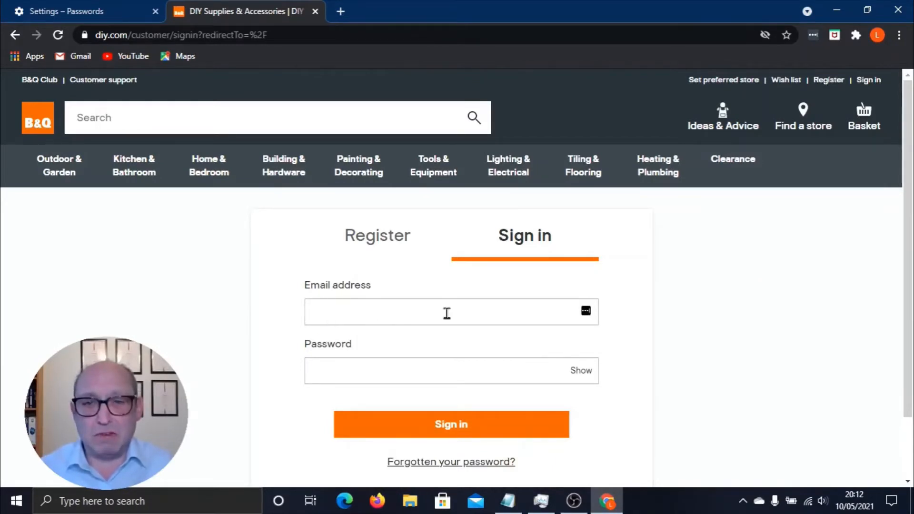
mouse_move(359, 383)
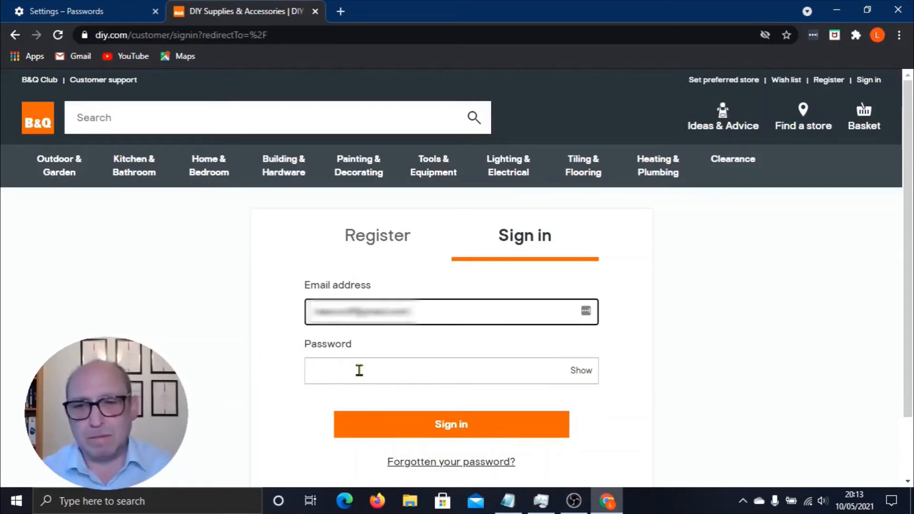
right_click(359, 371)
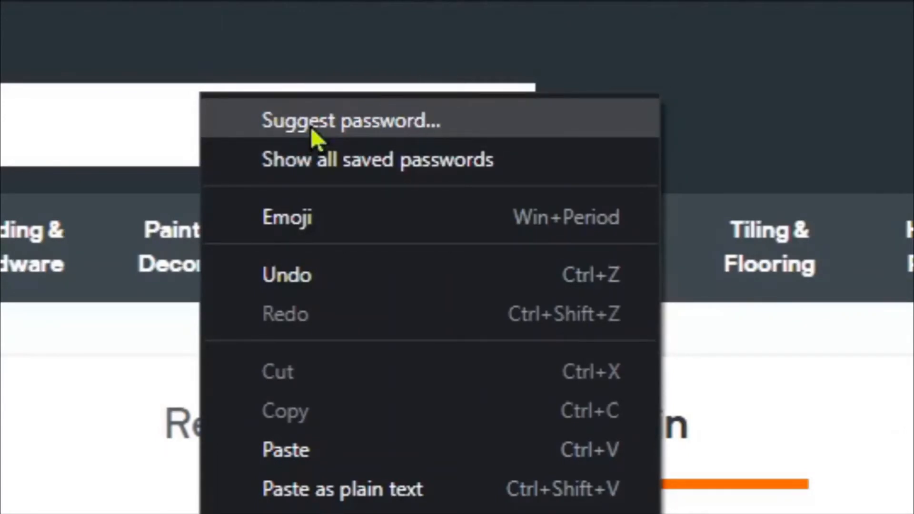
mouse_move(307, 169)
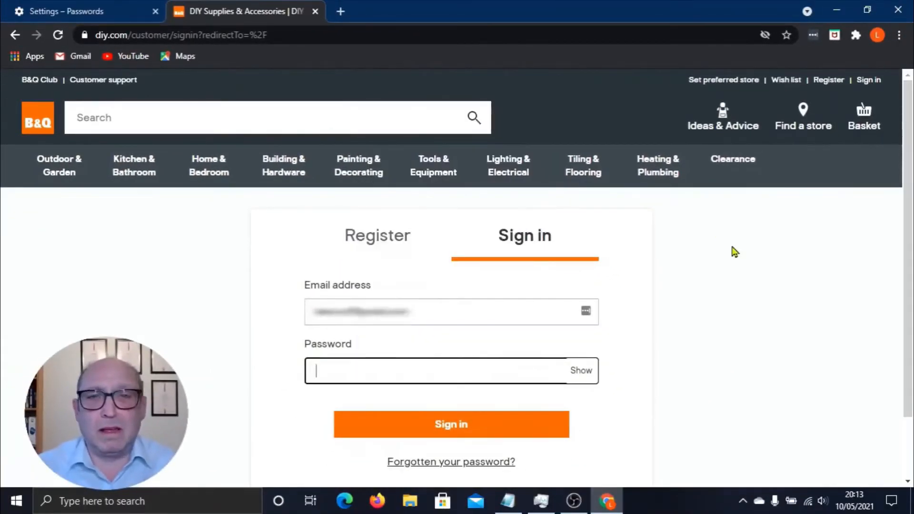
left_click(451, 424)
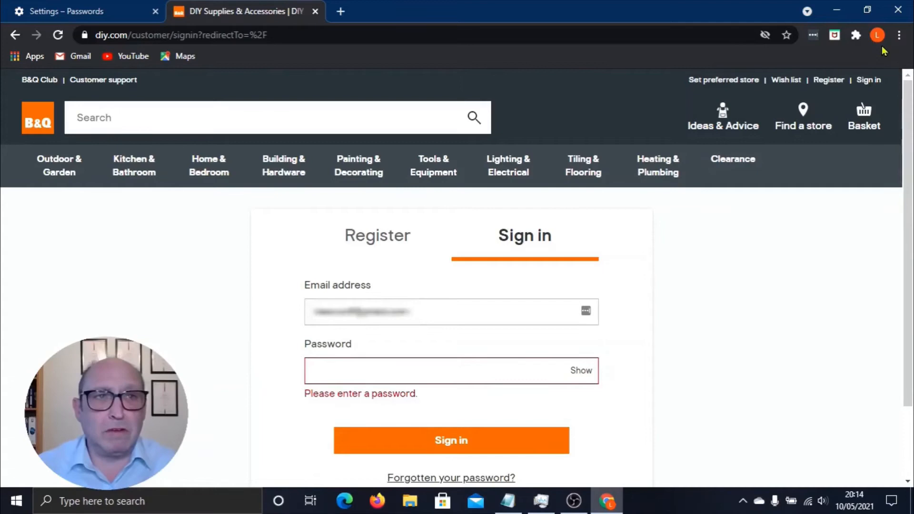
left_click(877, 35)
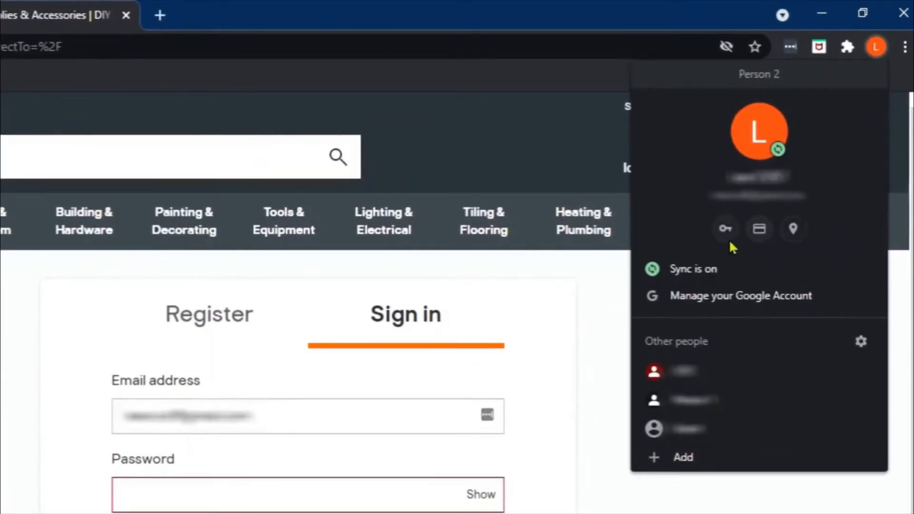
mouse_move(759, 260)
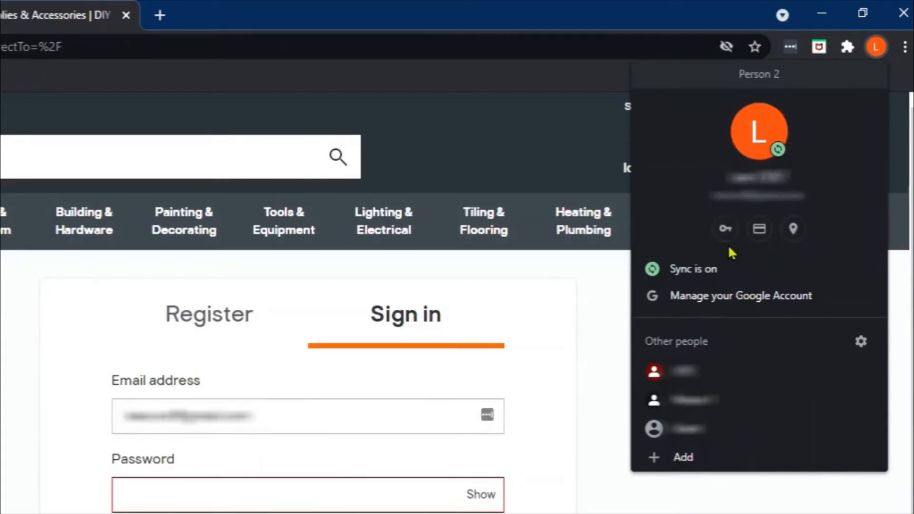
mouse_move(730, 244)
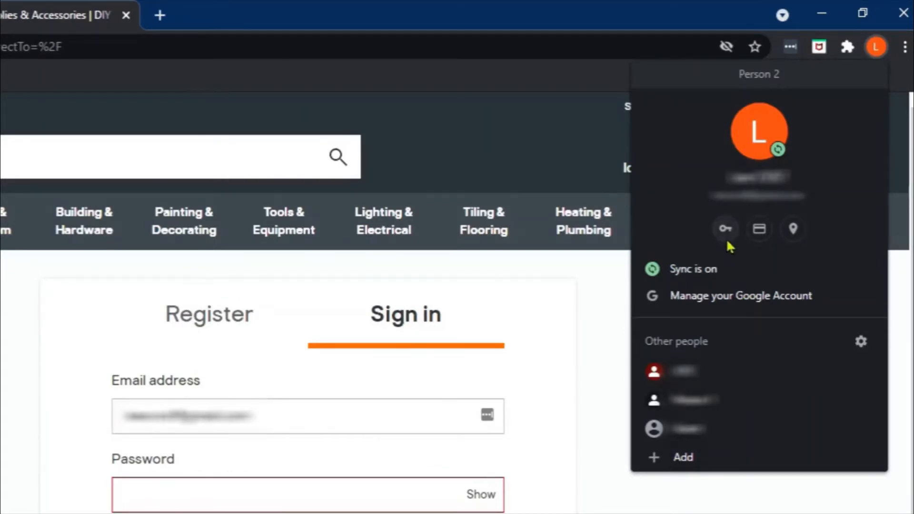
mouse_move(725, 229)
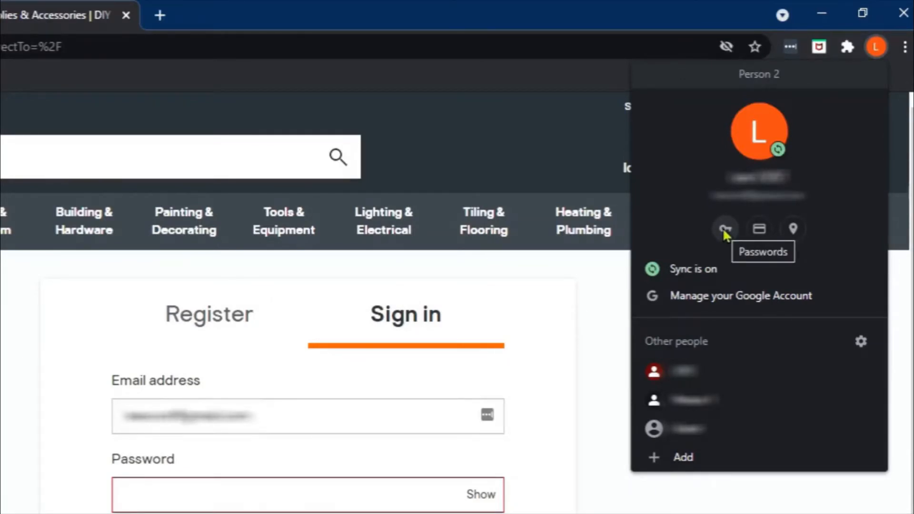
left_click(725, 228)
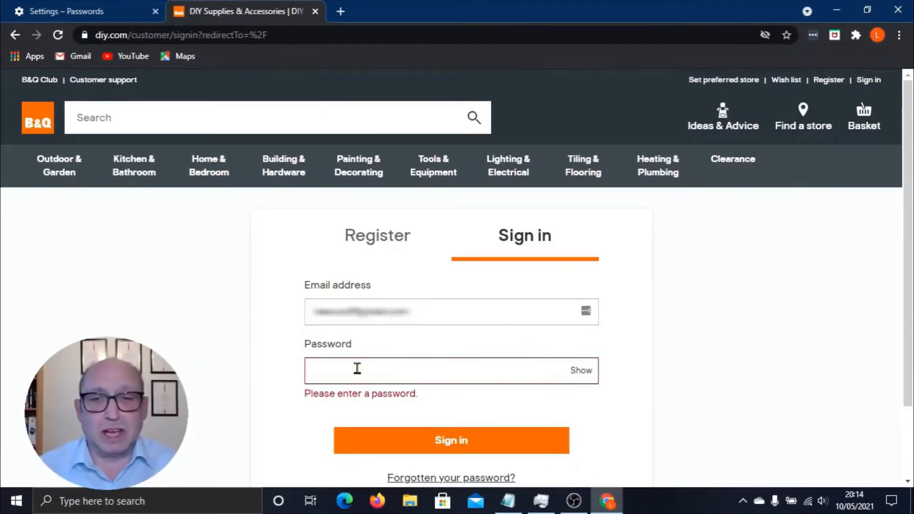
Bring up Chrome's Suggest password option on the empty B&Q password field
right_click(358, 371)
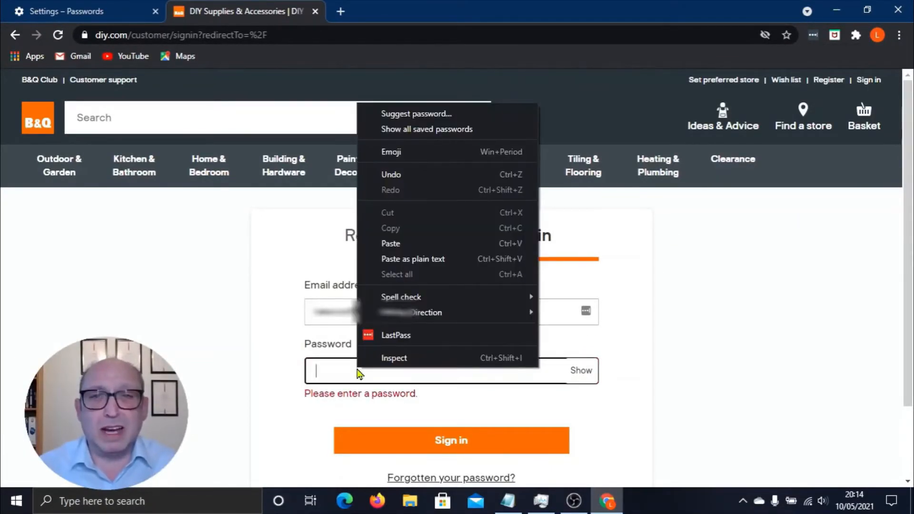
mouse_move(417, 114)
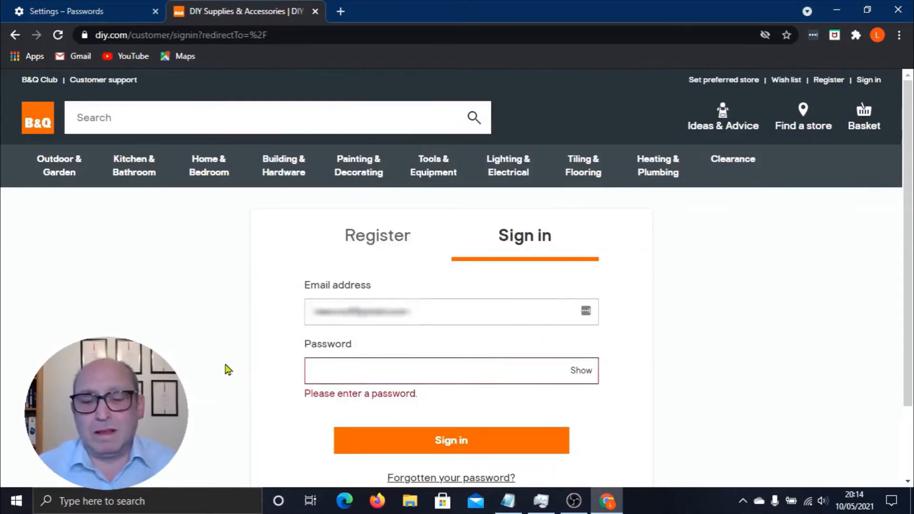
mouse_move(261, 361)
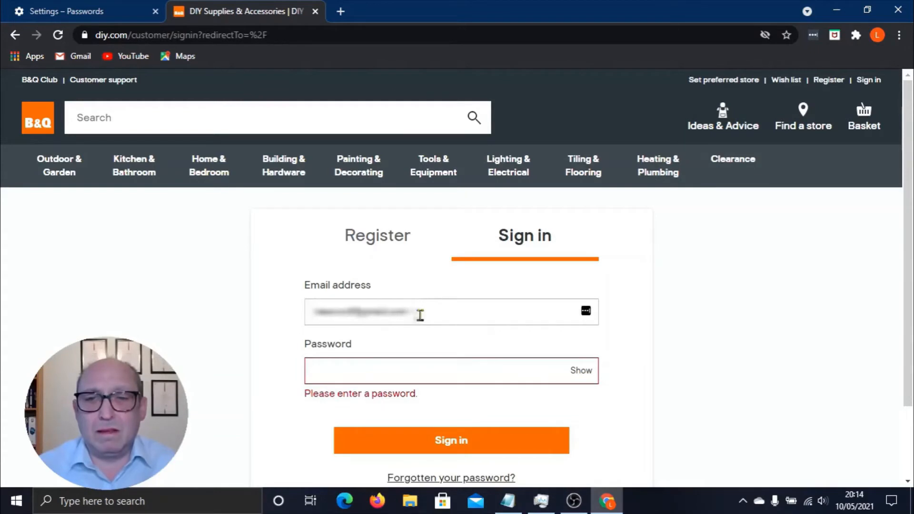
mouse_move(296, 352)
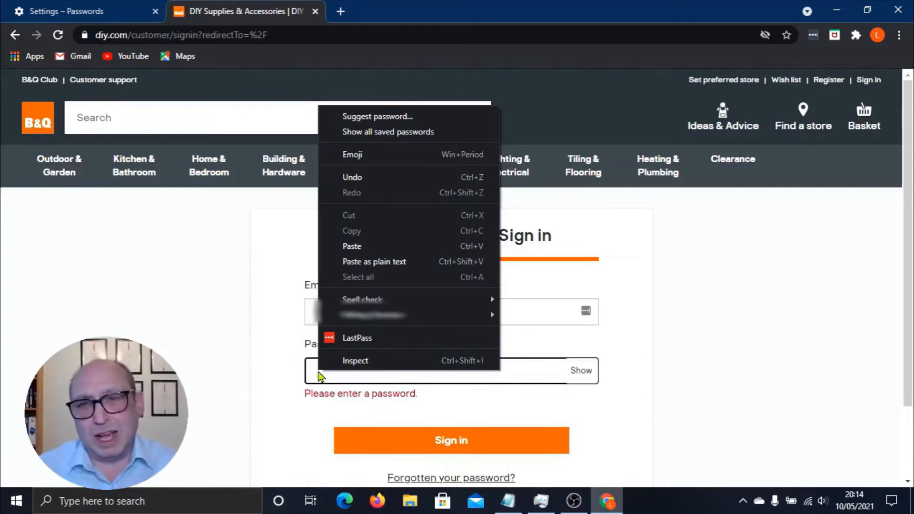
mouse_move(385, 117)
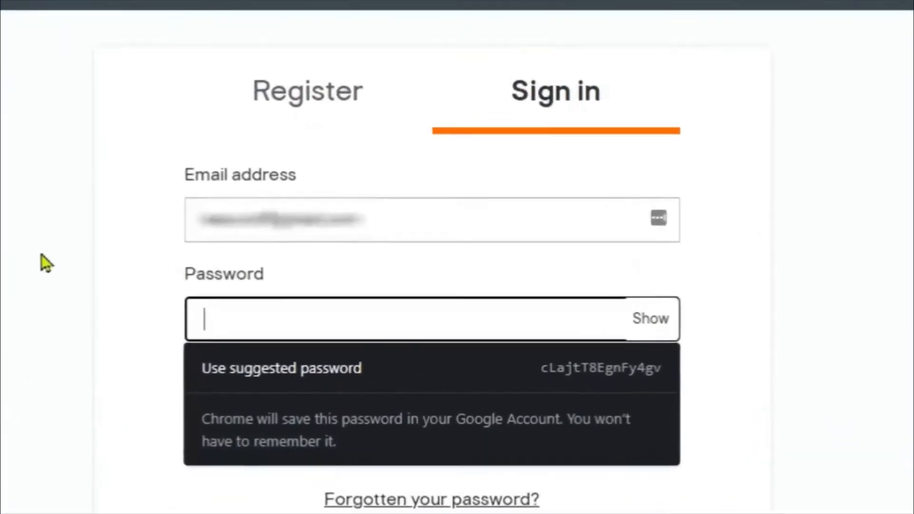
Fill the B&Q password field with Chrome's suggested password, then show and hide it
scroll("down", 3)
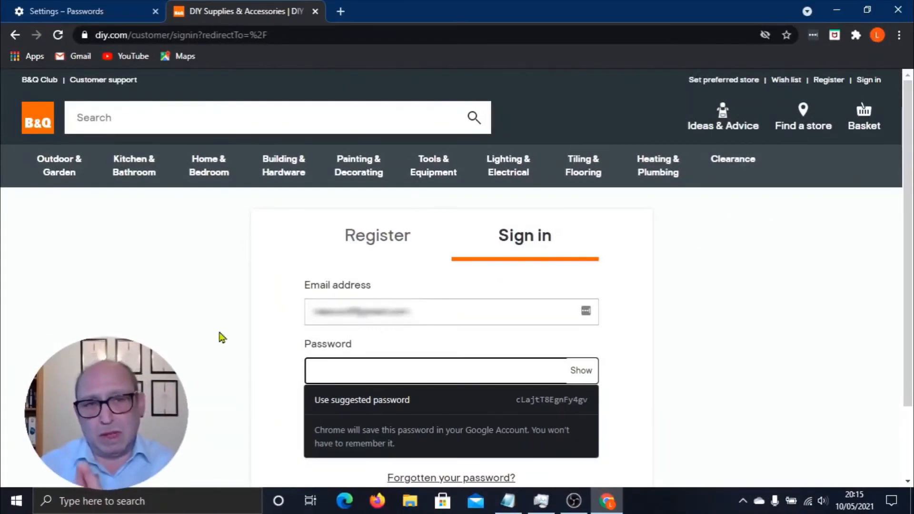
left_click(449, 370)
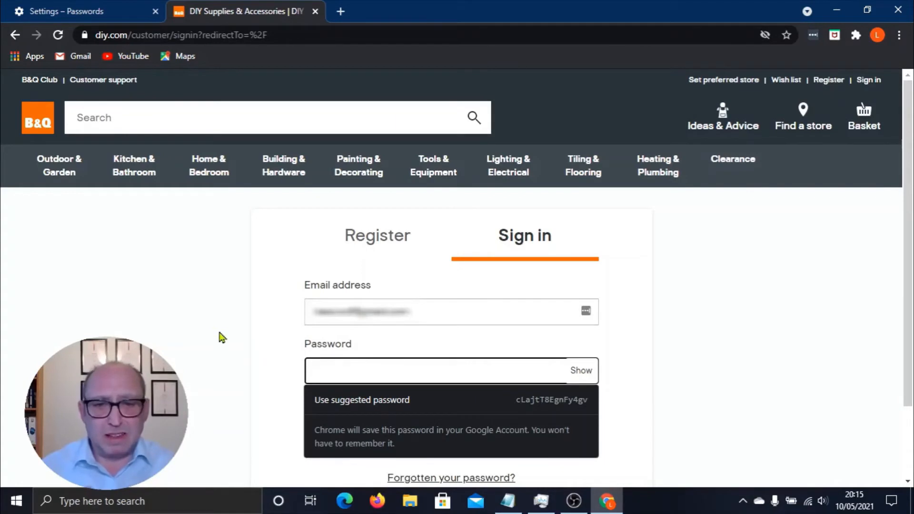
left_click(408, 371)
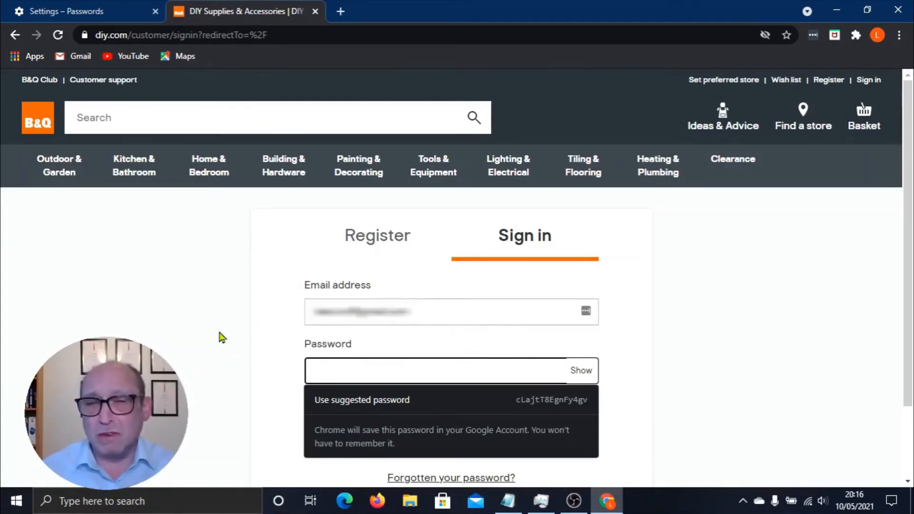
left_click(452, 370)
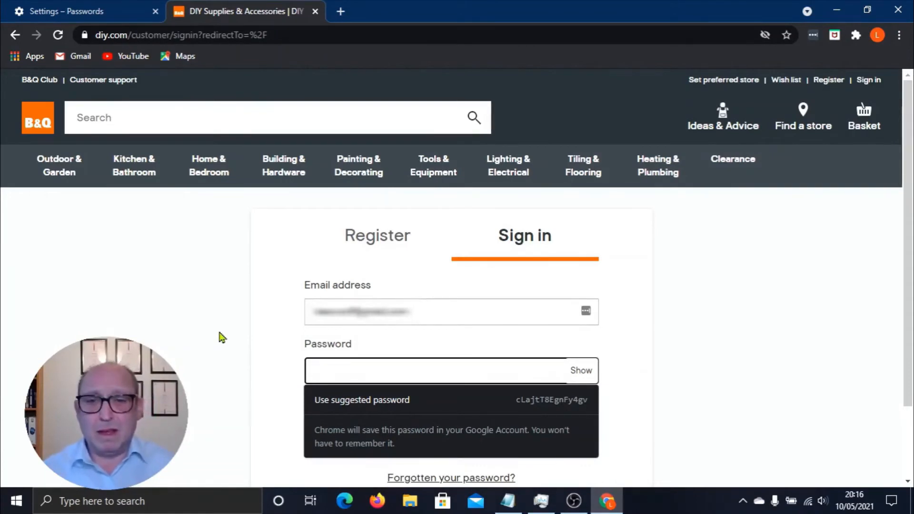
left_click(408, 371)
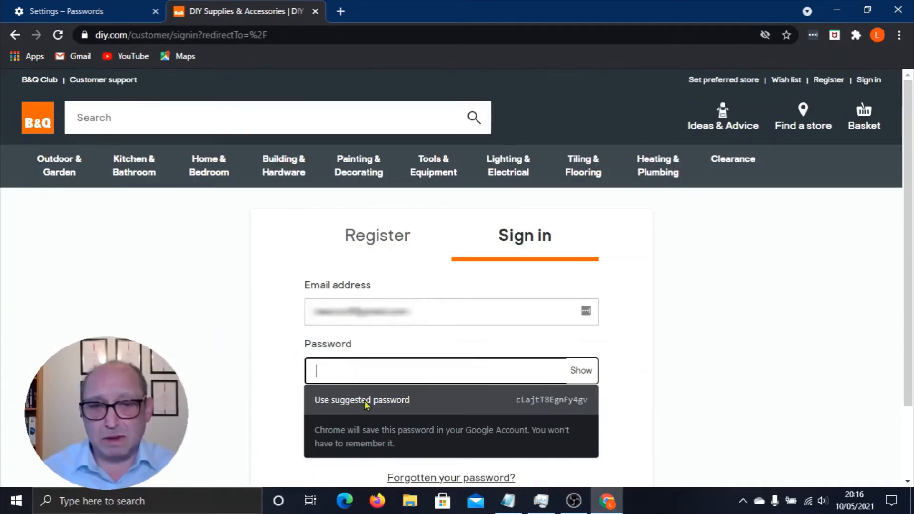
left_click(362, 400)
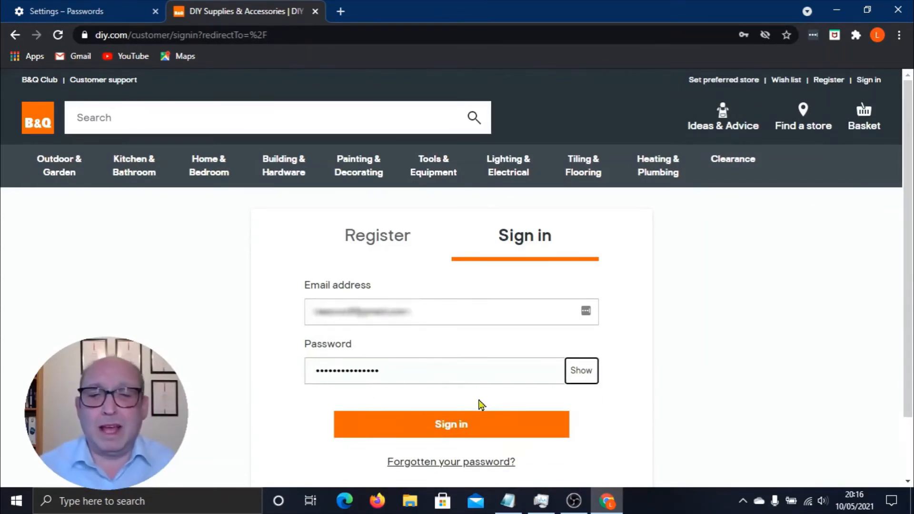
mouse_move(629, 406)
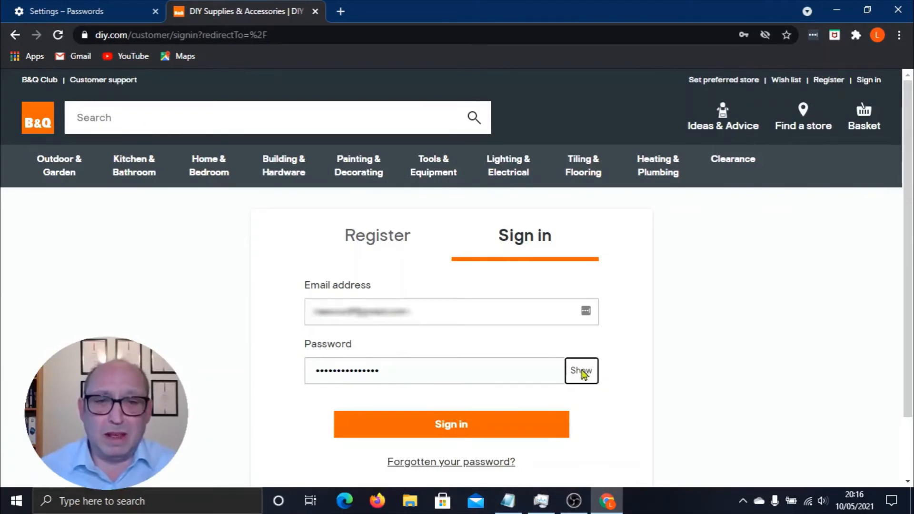
left_click(581, 371)
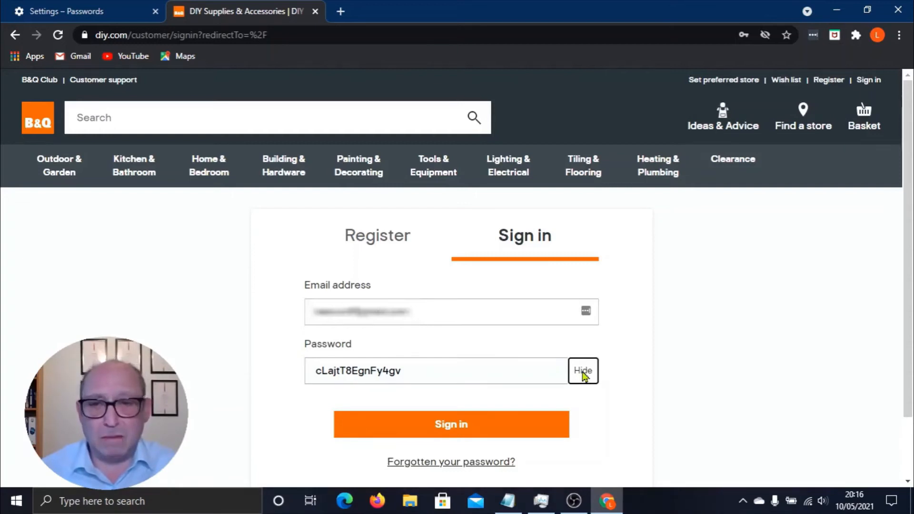
left_click(582, 370)
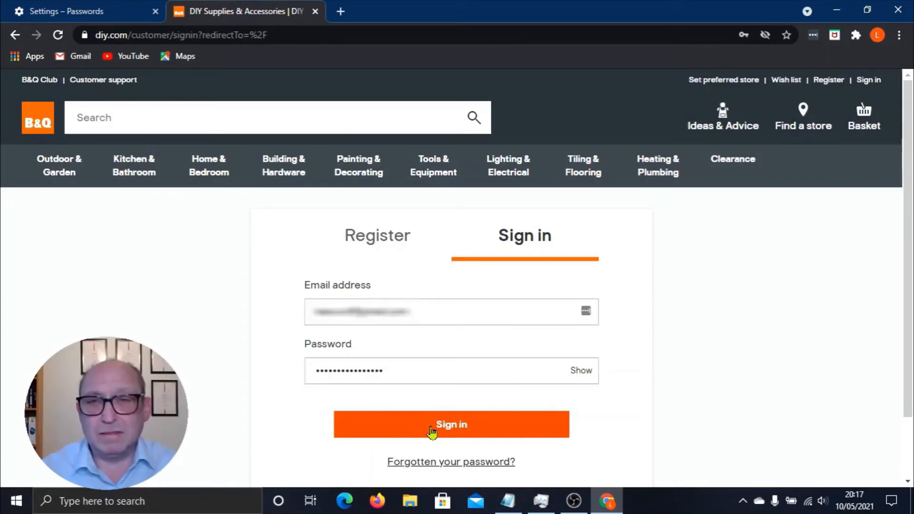
Submit the B&Q sign-in form and save the generated password for diy.com
left_click(451, 424)
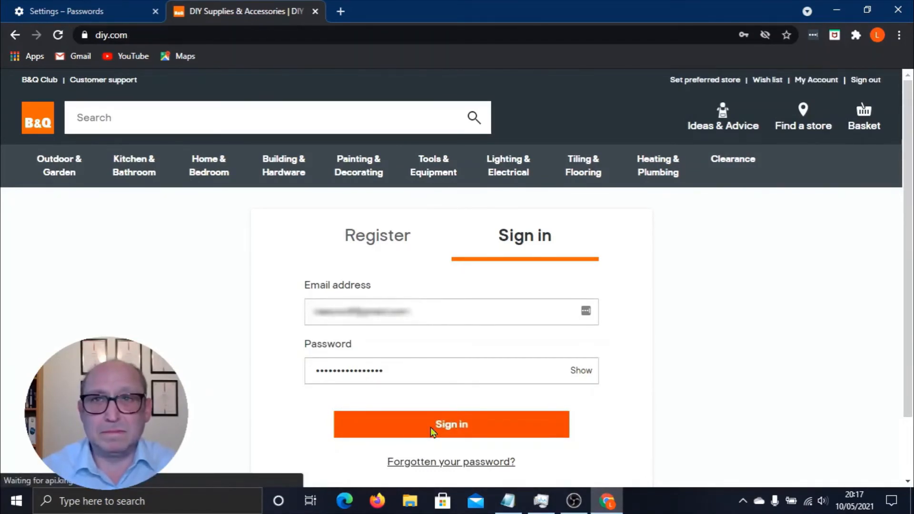
left_click(451, 423)
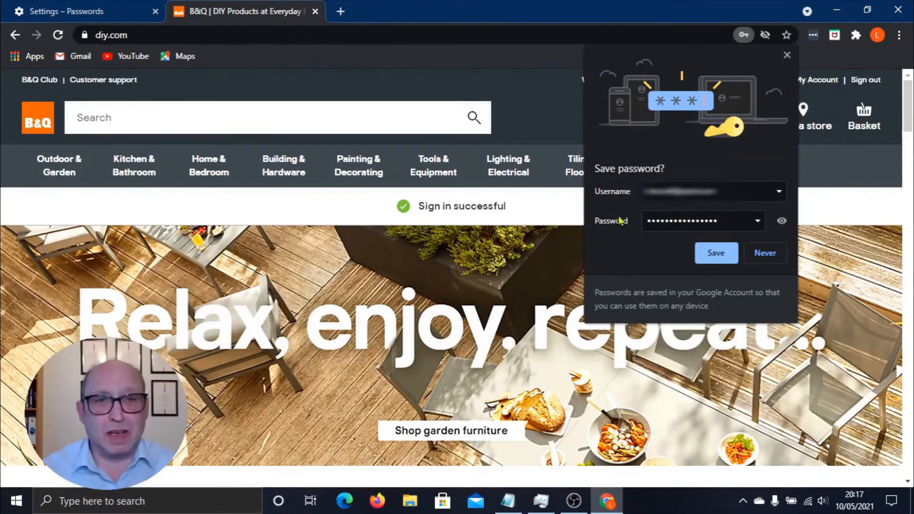
mouse_move(712, 281)
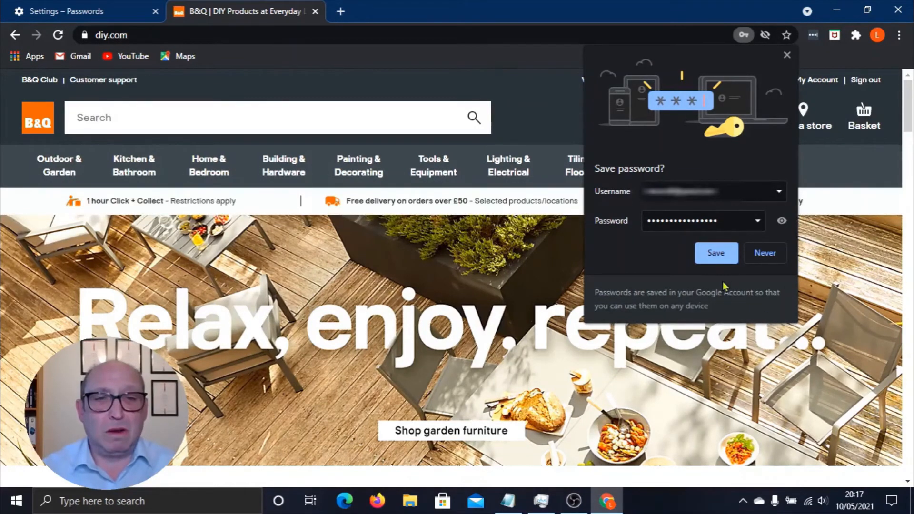
left_click(717, 252)
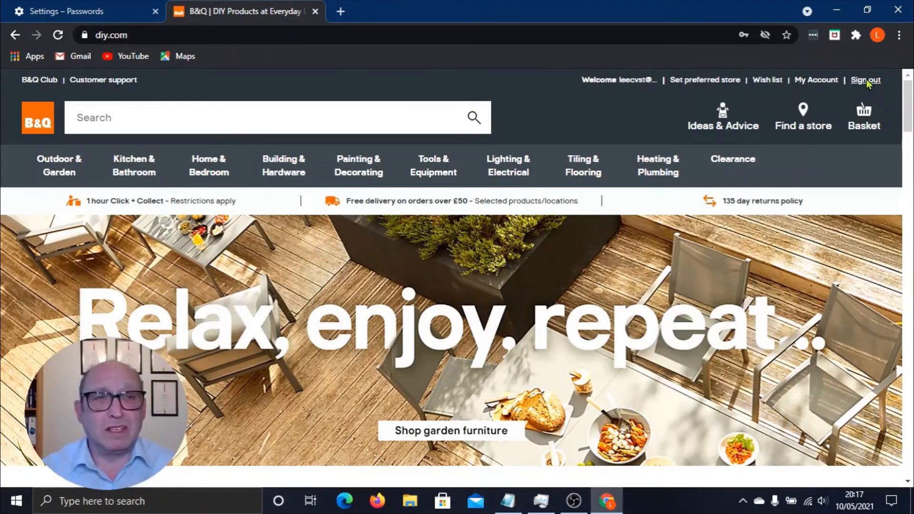
Sign out of B&Q and reopen its sign-in page with autofilled credentials
left_click(866, 80)
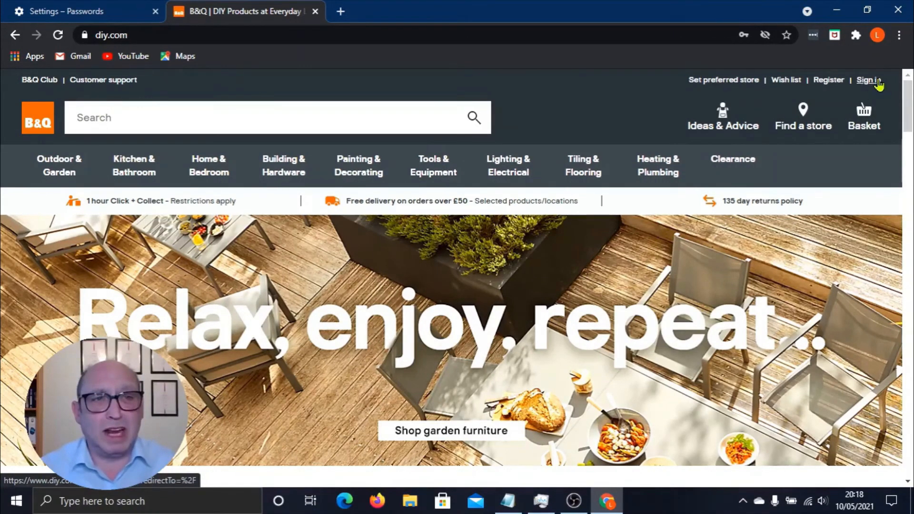
left_click(868, 80)
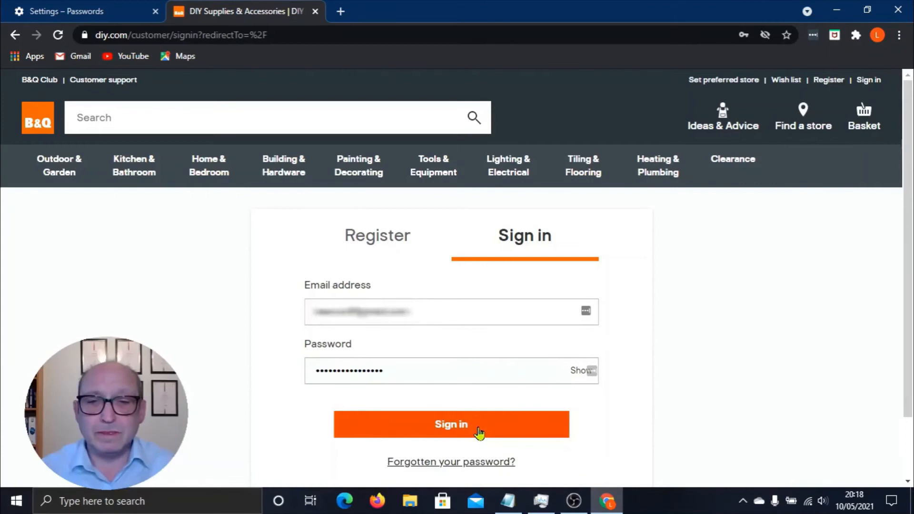
mouse_move(297, 65)
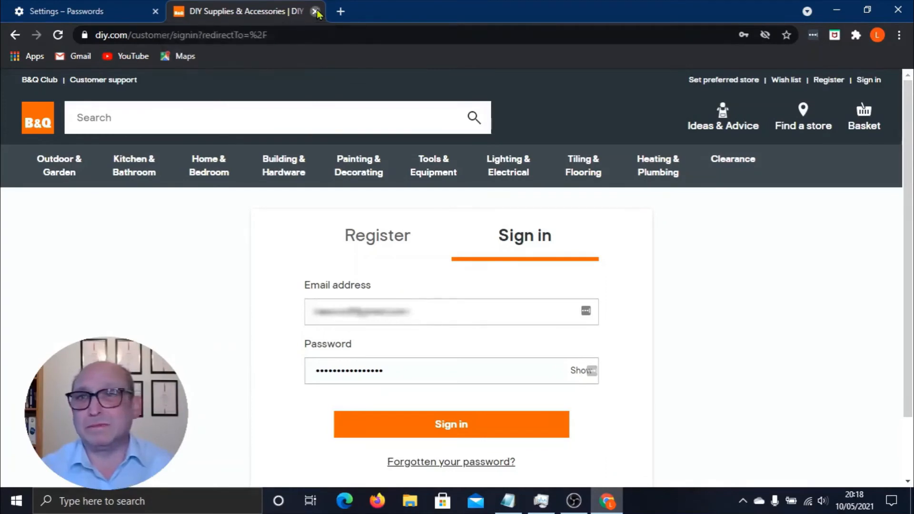
Close the B&Q tab, scroll to Saved Passwords, and try revealing the diy.com password
left_click(316, 11)
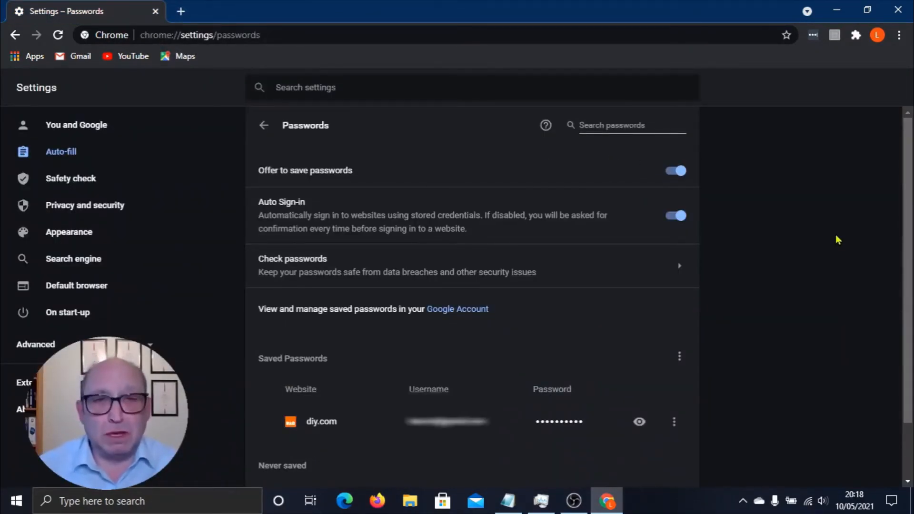
scroll("down", 3)
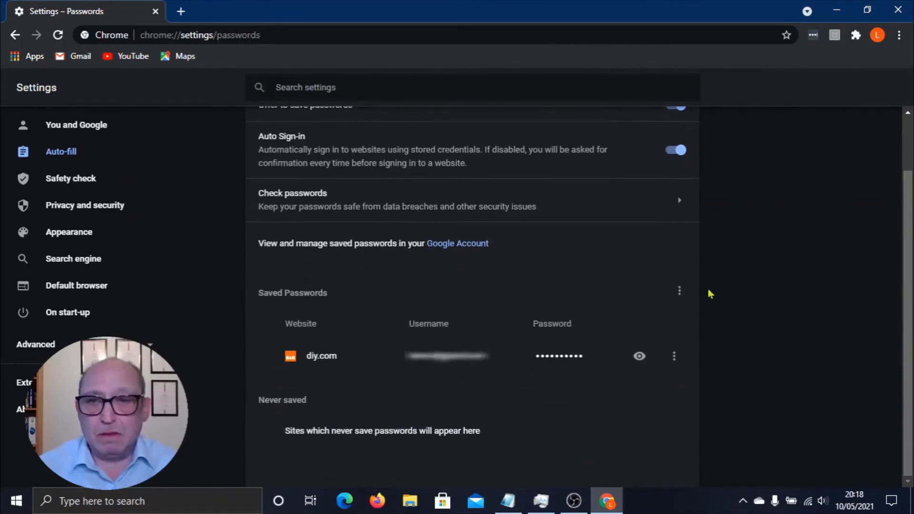
mouse_move(315, 374)
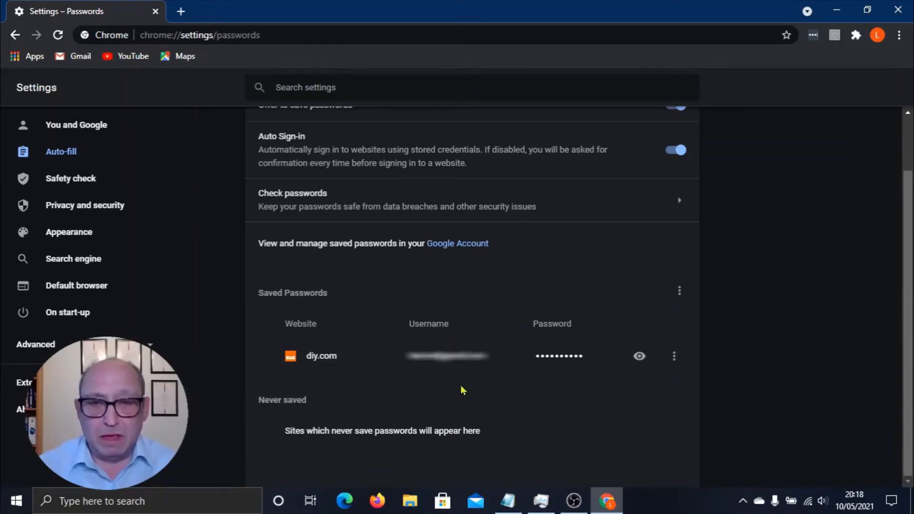
mouse_move(457, 397)
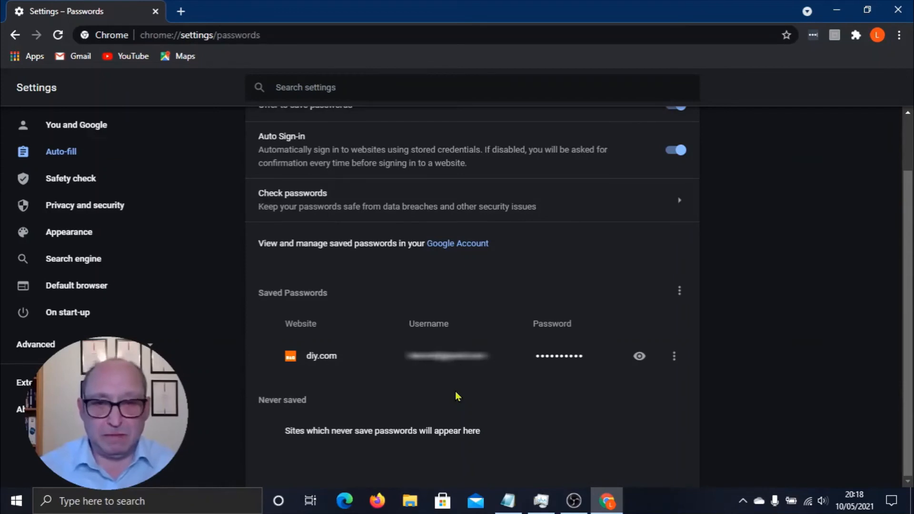
mouse_move(542, 395)
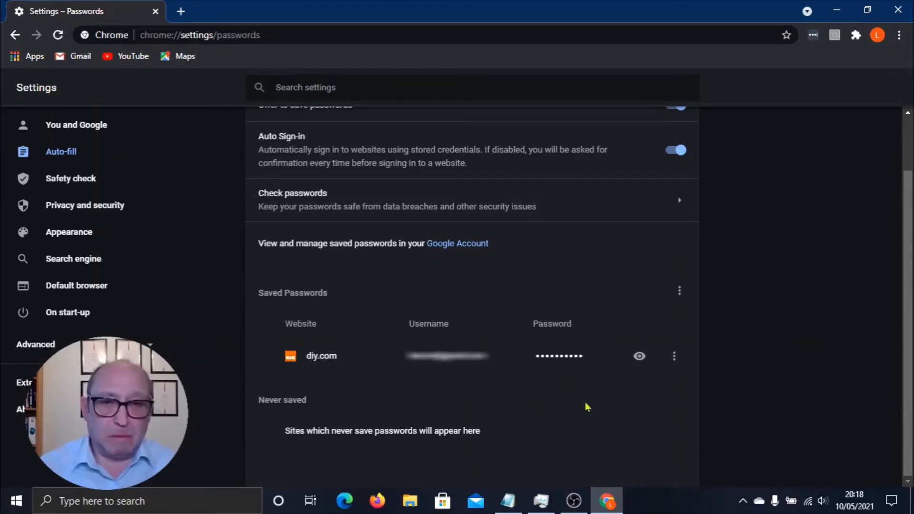
mouse_move(684, 416)
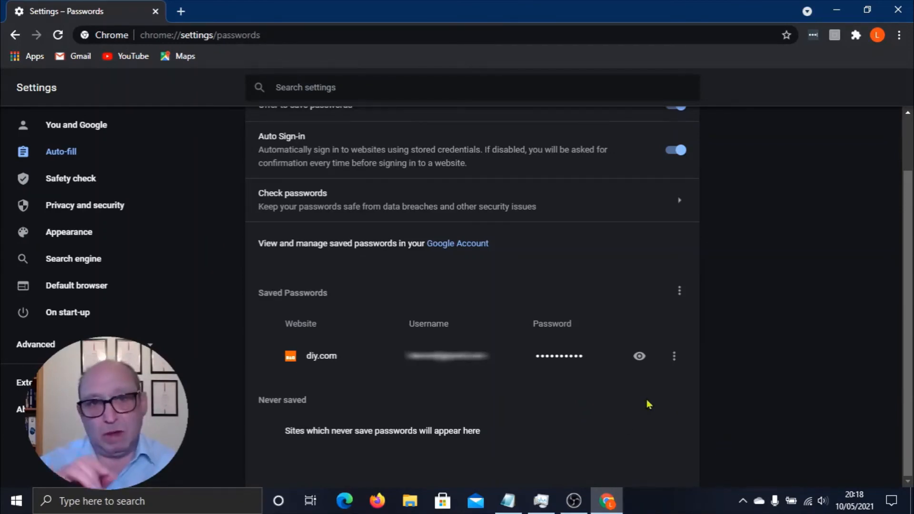
mouse_move(647, 397)
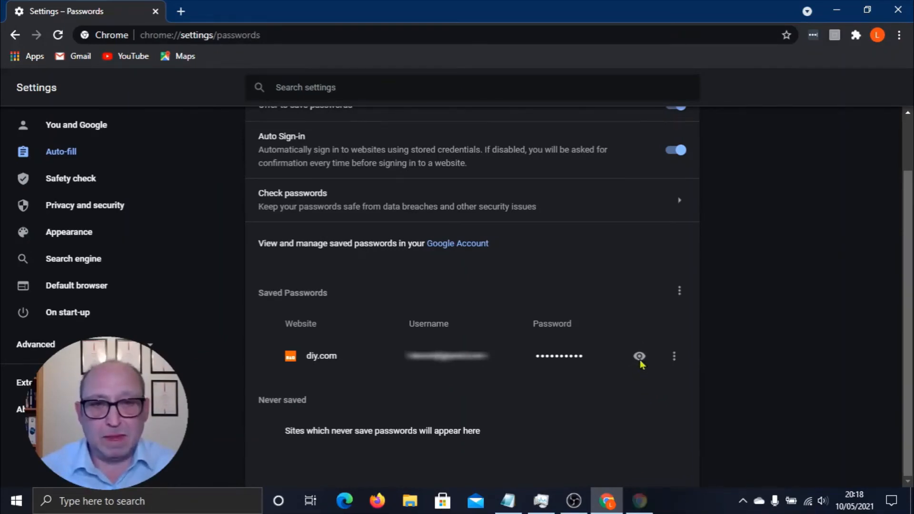
left_click(639, 356)
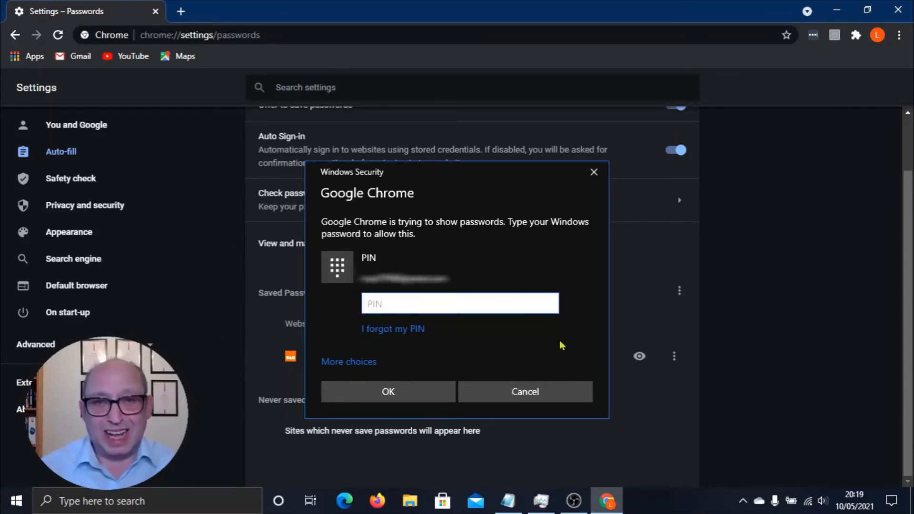
Cancel the Windows PIN prompts for revealing and copying the diy.com password, reopening its options
left_click(459, 303)
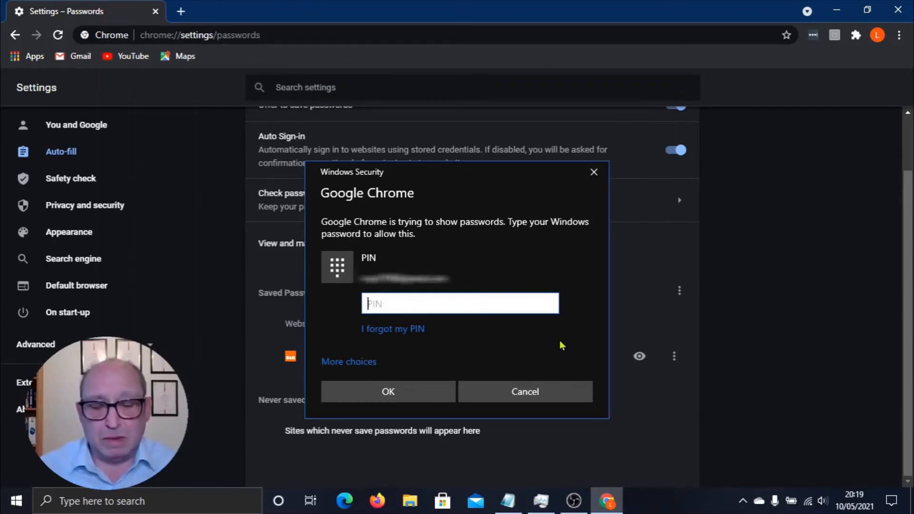
mouse_move(525, 391)
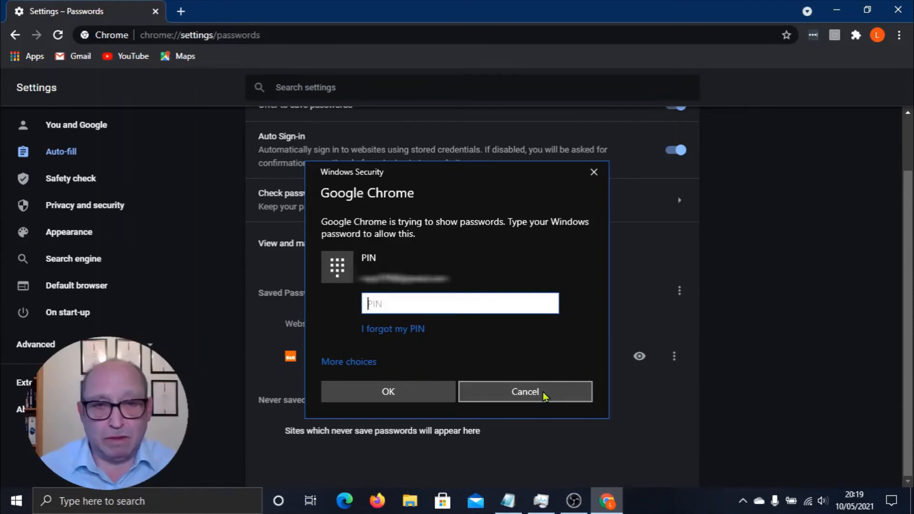
left_click(524, 392)
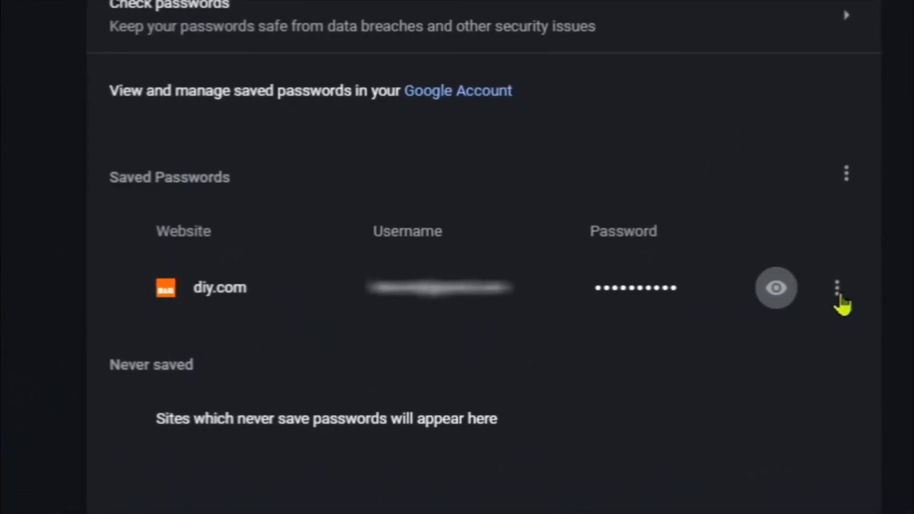
left_click(838, 288)
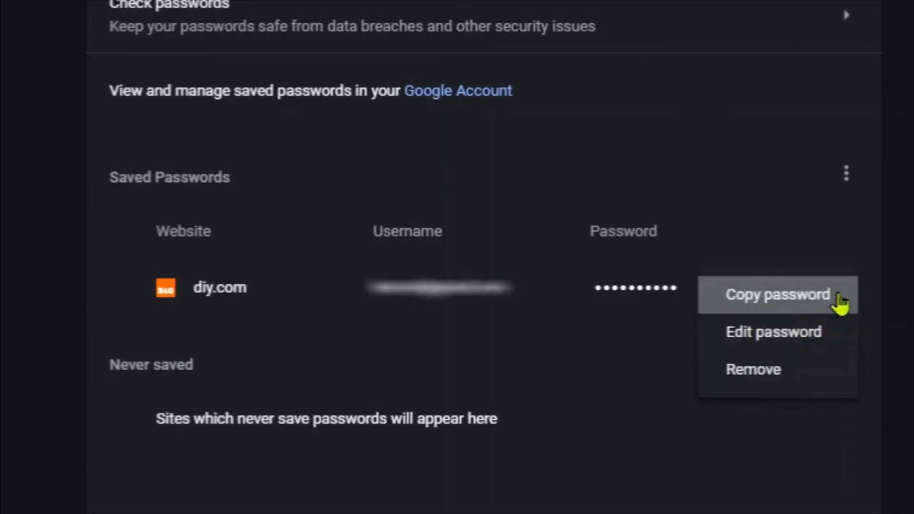
mouse_move(752, 315)
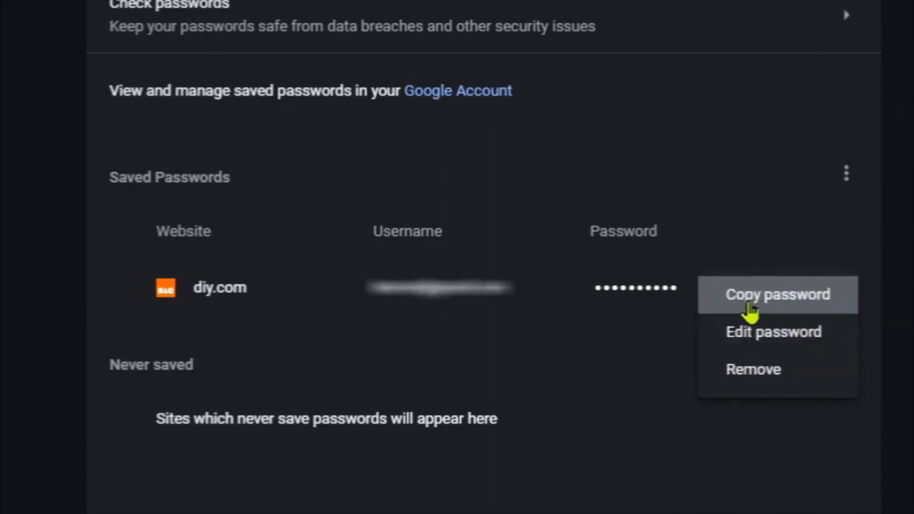
mouse_move(758, 376)
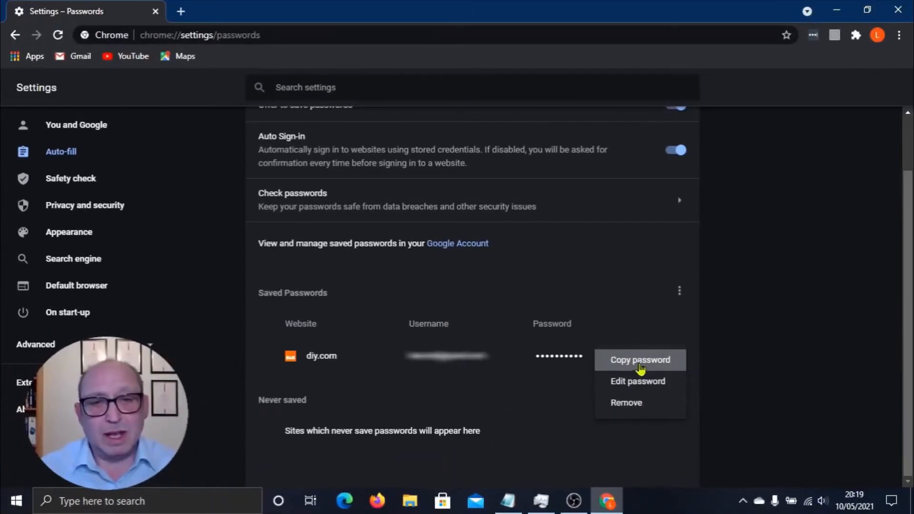
left_click(639, 360)
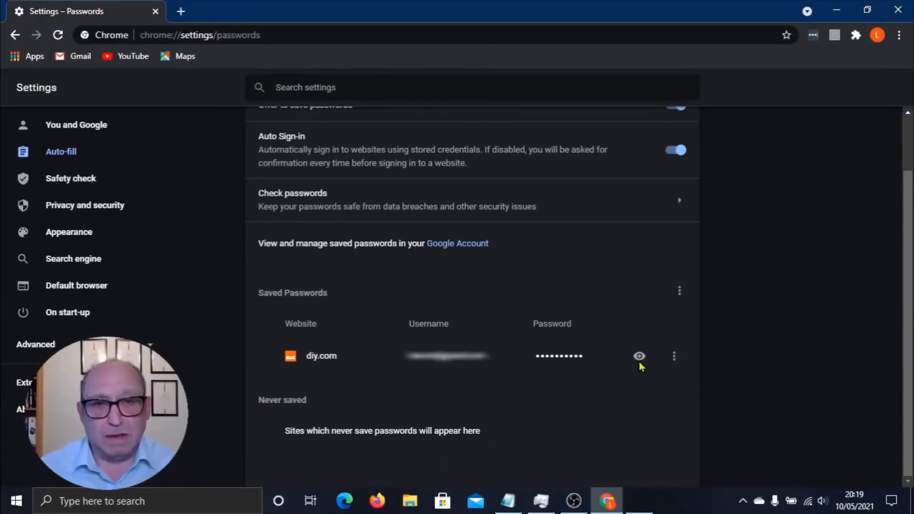
left_click(640, 356)
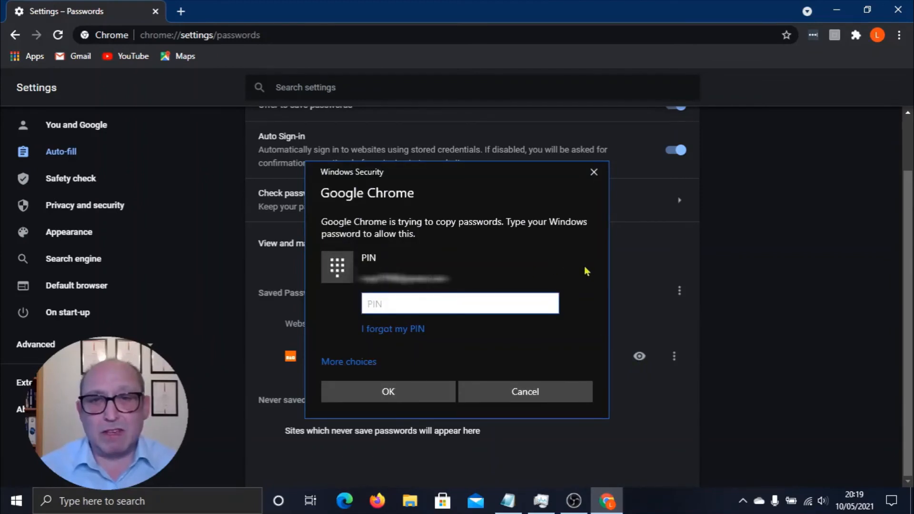
left_click(524, 391)
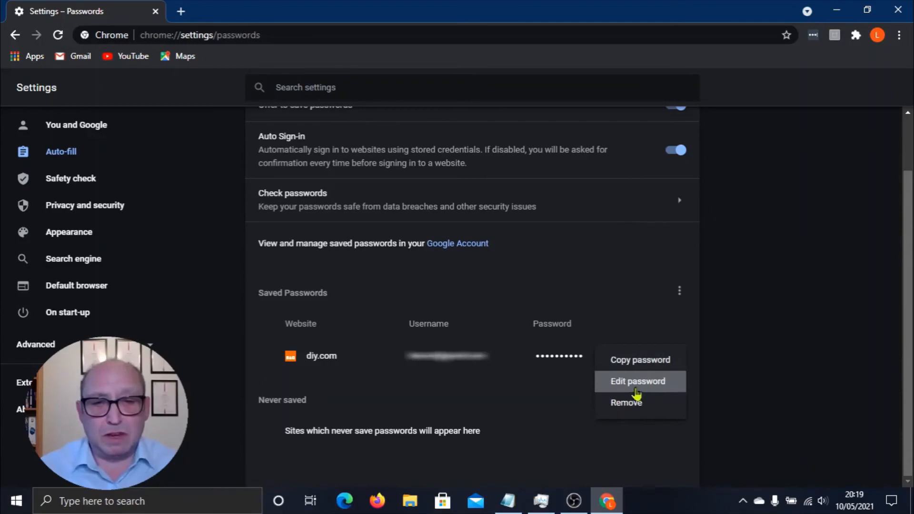
Remove the diy.com saved password, leaving the list empty, and close Chrome
left_click(637, 381)
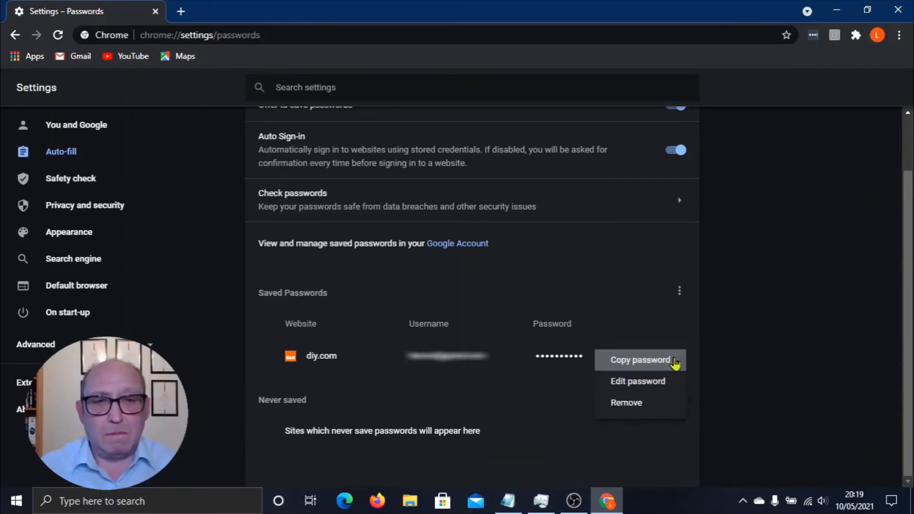
mouse_move(636, 409)
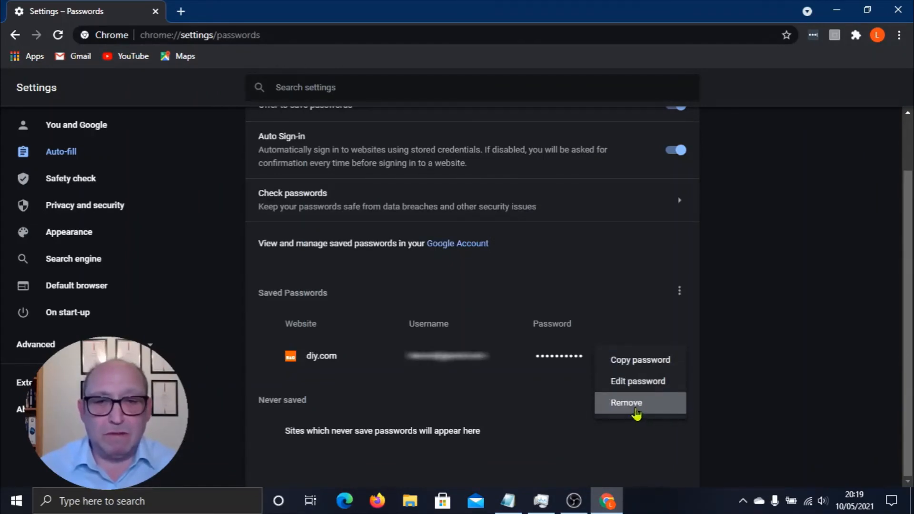
left_click(625, 402)
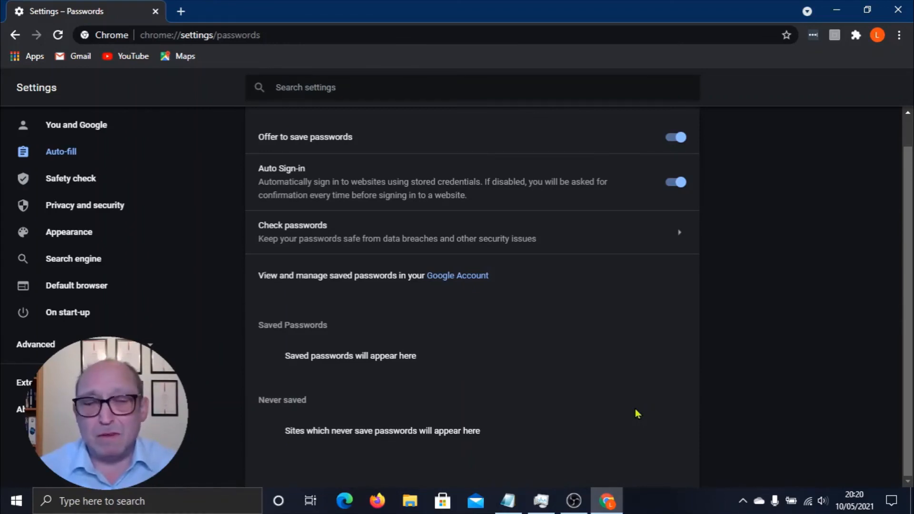
mouse_move(759, 281)
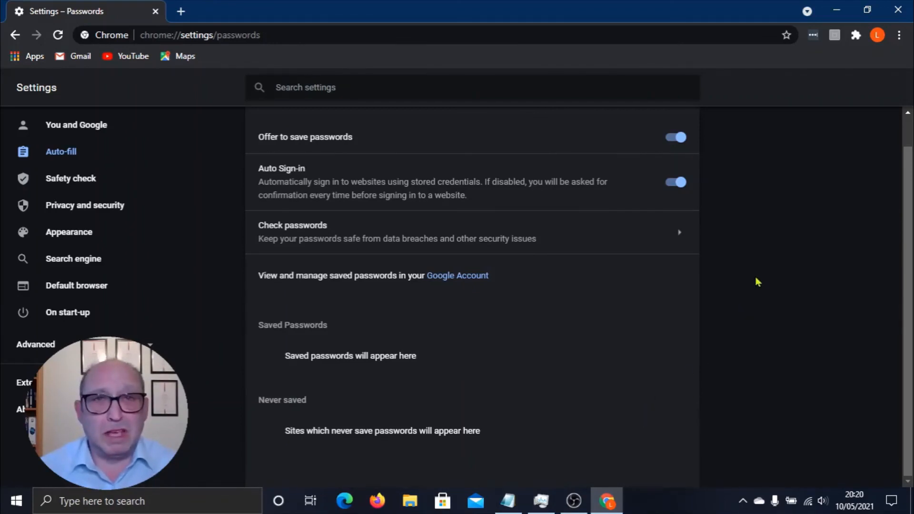
mouse_move(758, 279)
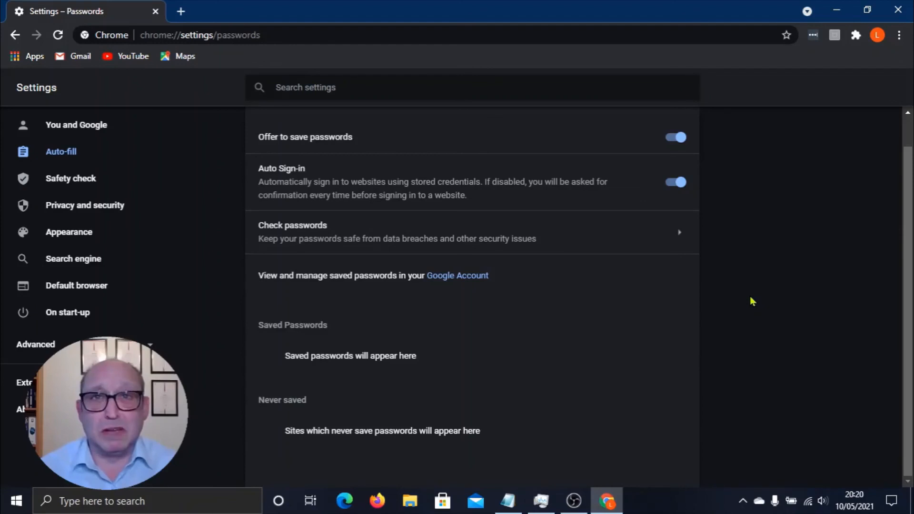
mouse_move(780, 264)
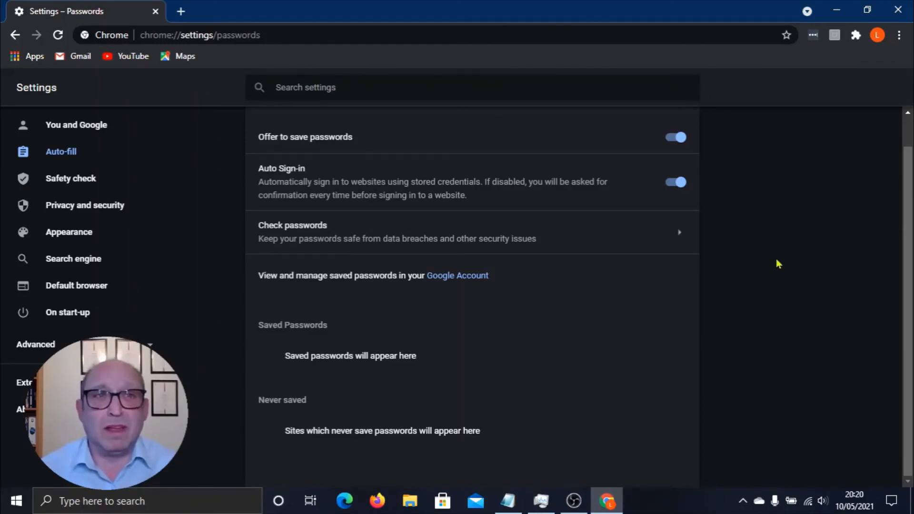
mouse_move(779, 268)
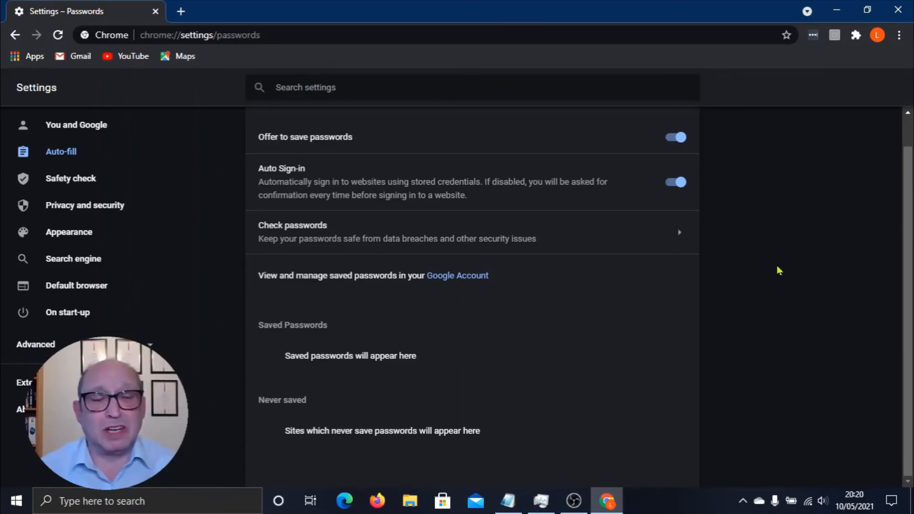
mouse_move(829, 291)
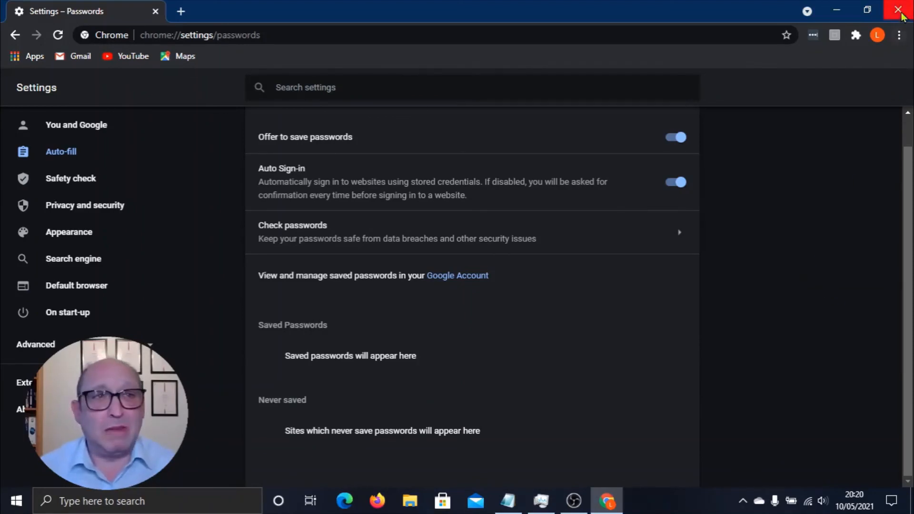
mouse_move(899, 10)
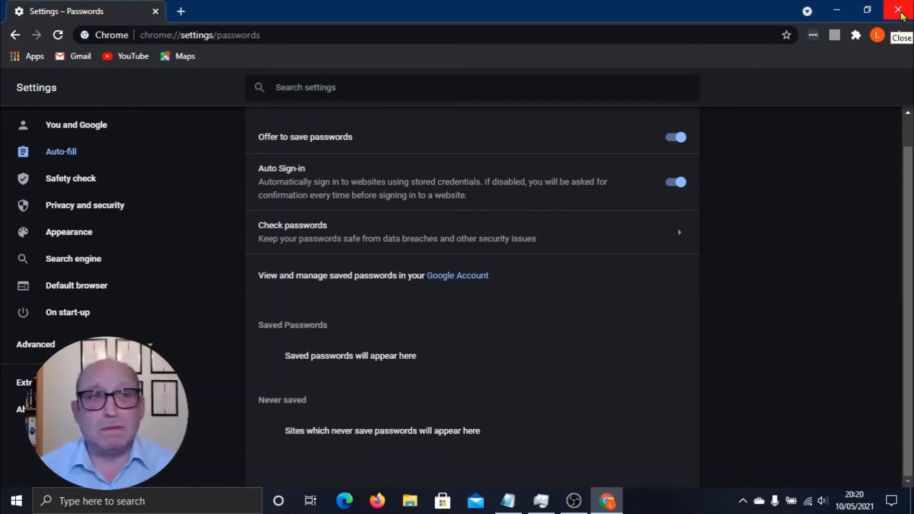
left_click(897, 11)
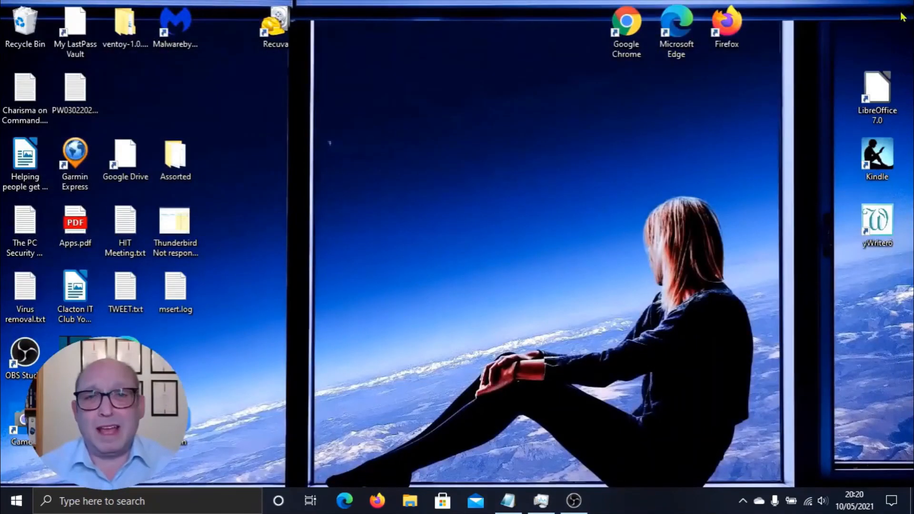